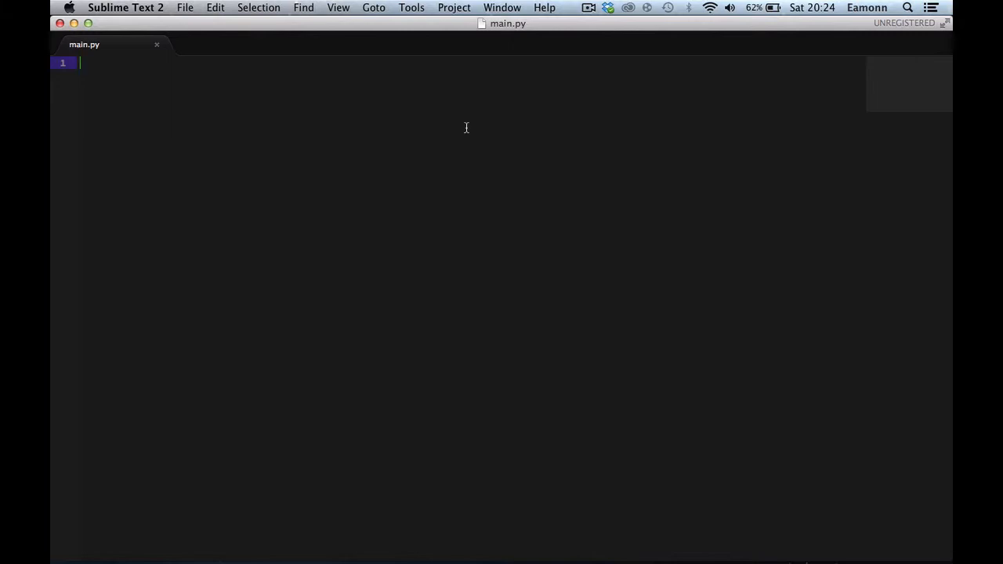
mouse_move(485, 135)
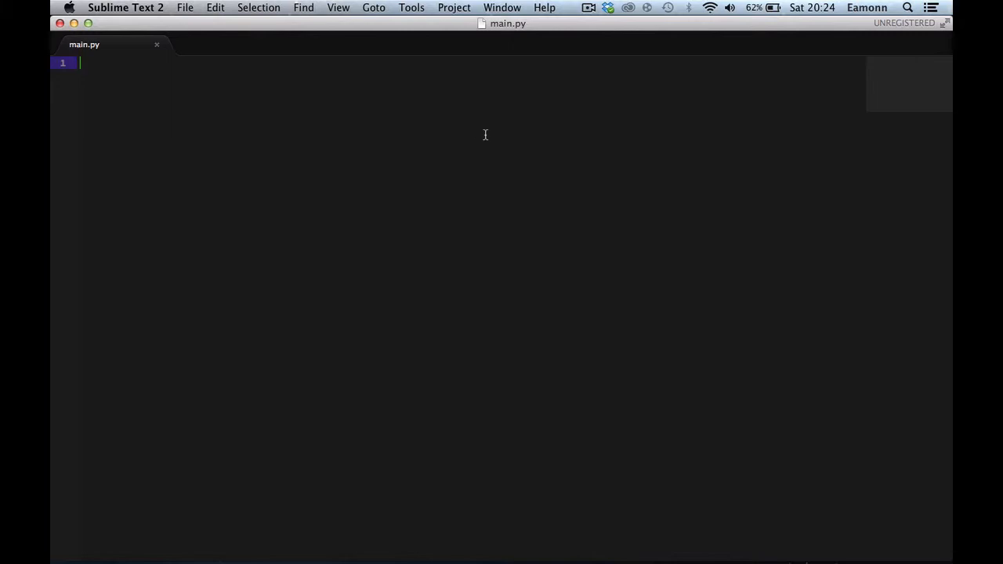
mouse_move(499, 122)
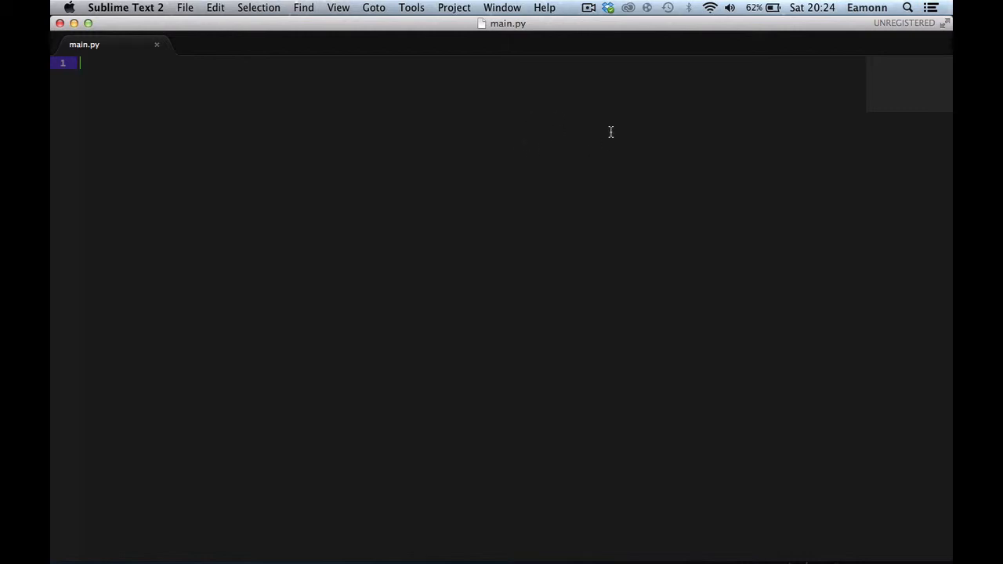
mouse_move(542, 209)
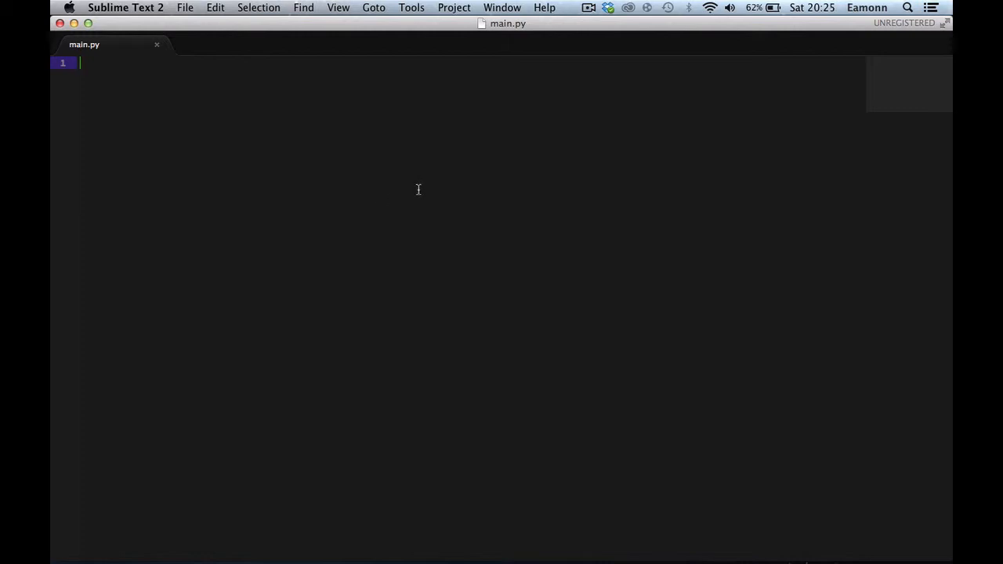
mouse_move(443, 179)
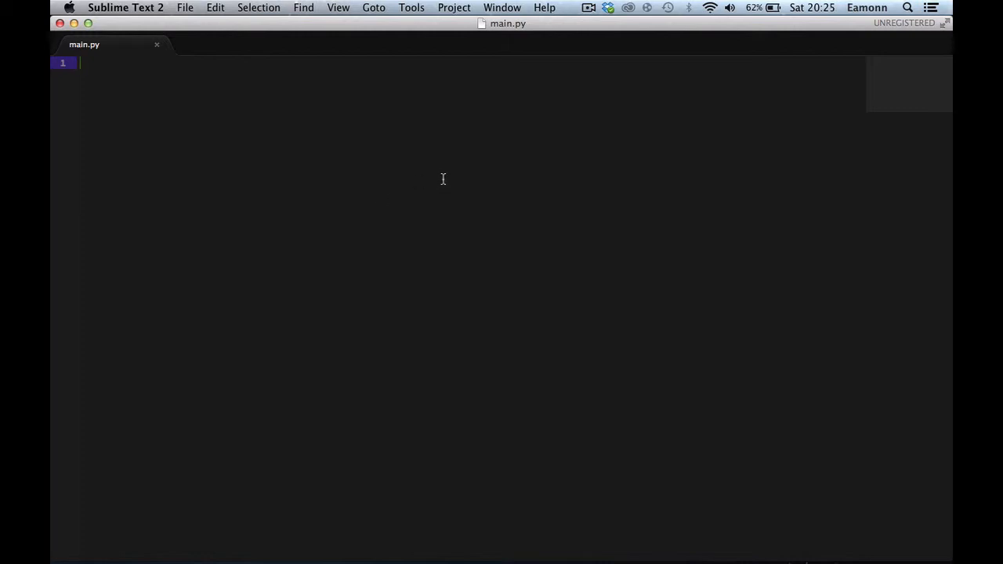
mouse_move(449, 168)
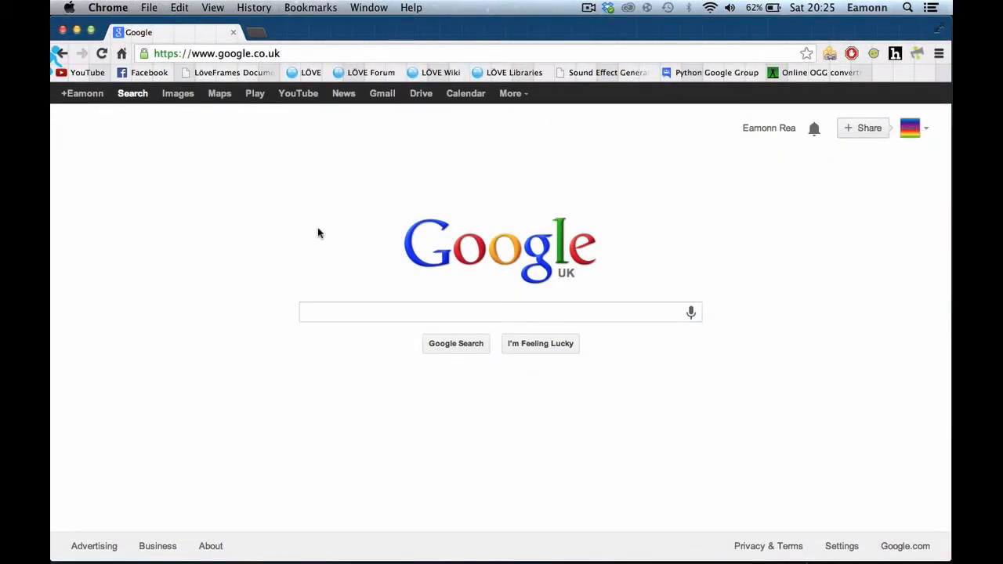
mouse_move(340, 326)
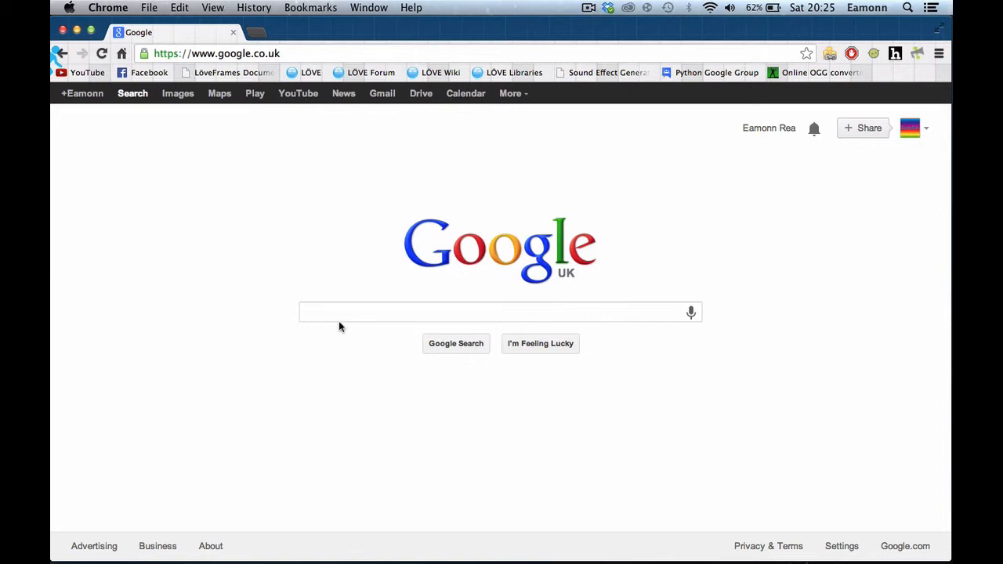
Google 'wxPython' via the suggestion and open the wxPython.org result
text(wxPyt)
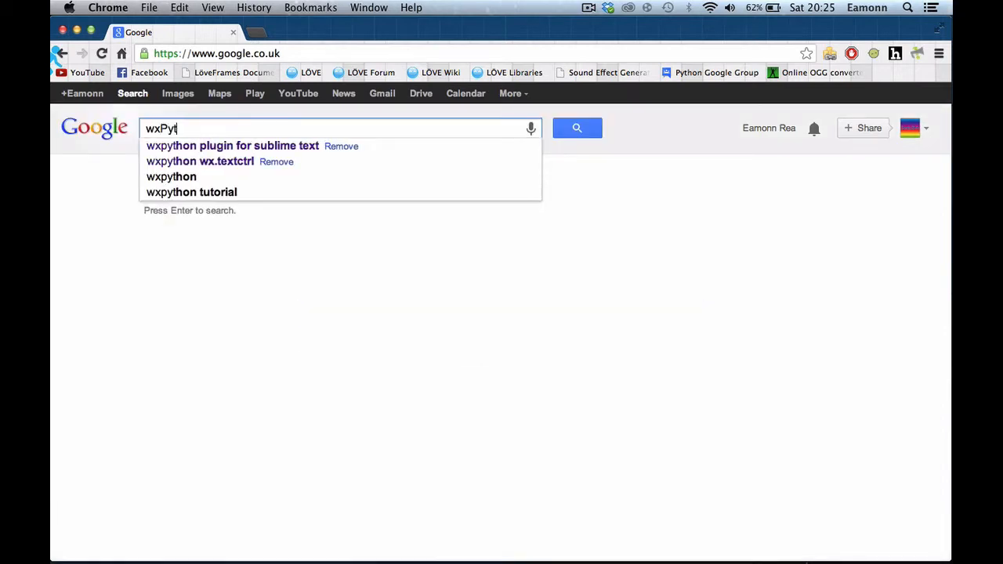
click(232, 145)
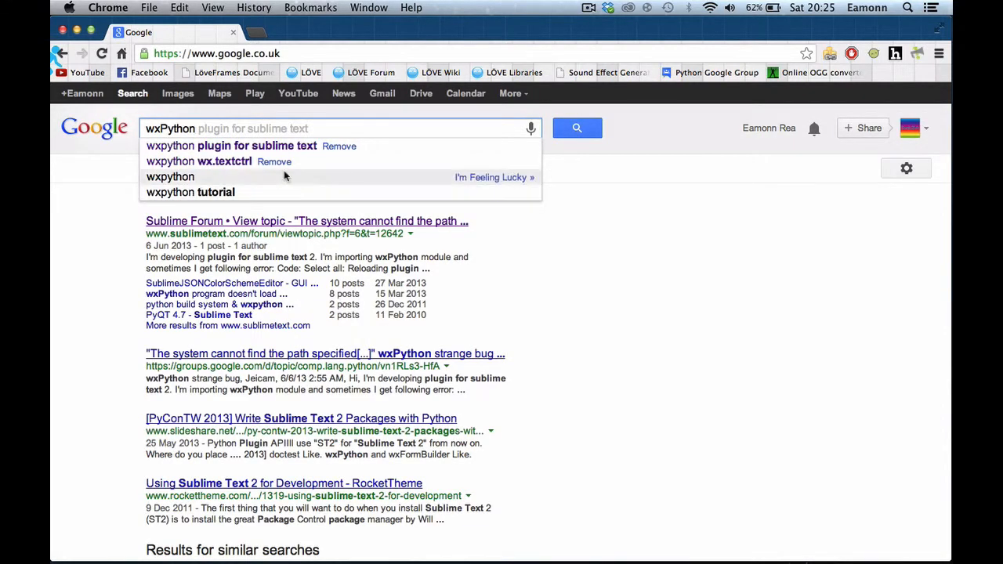
click(170, 176)
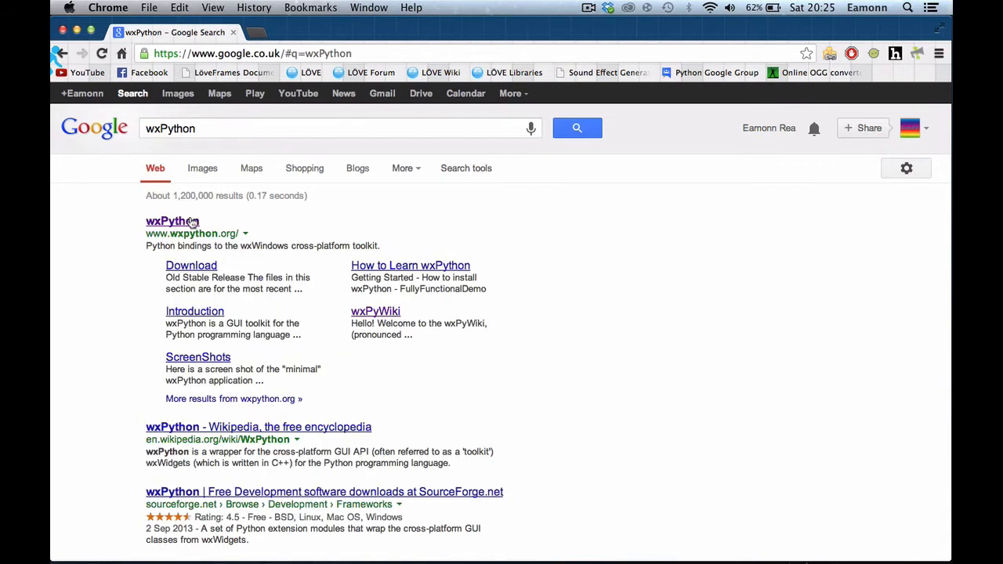
click(172, 221)
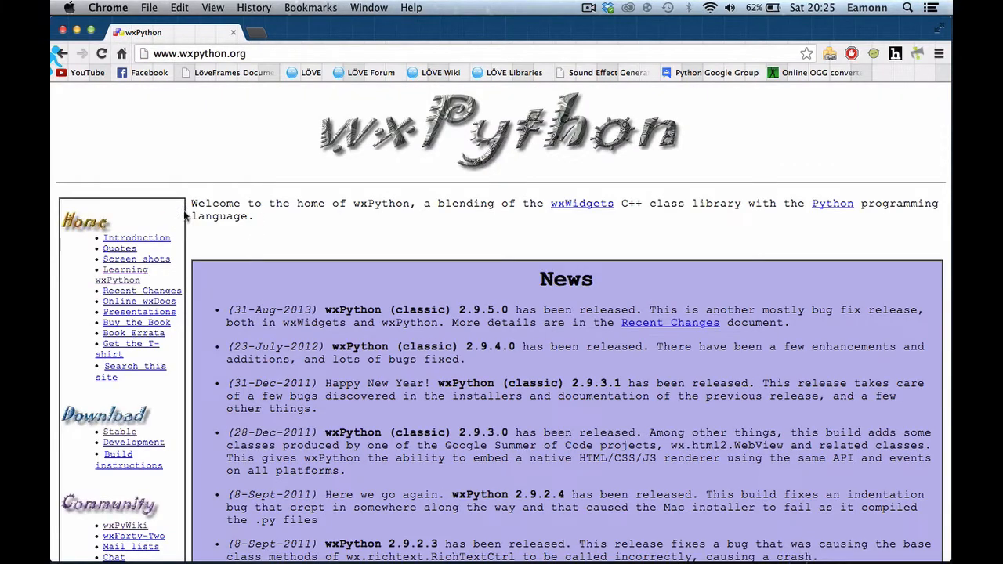
mouse_move(140, 312)
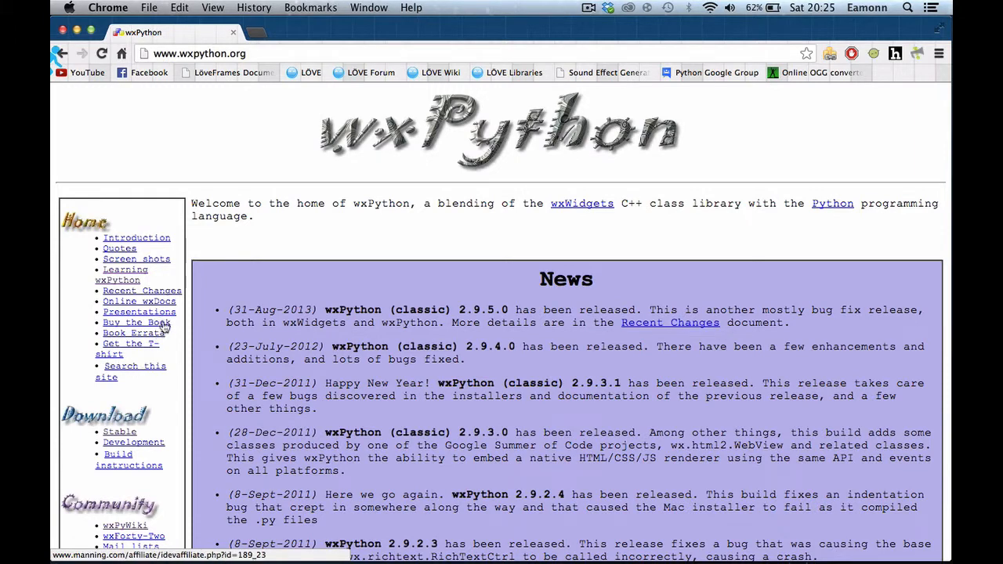
mouse_move(120, 432)
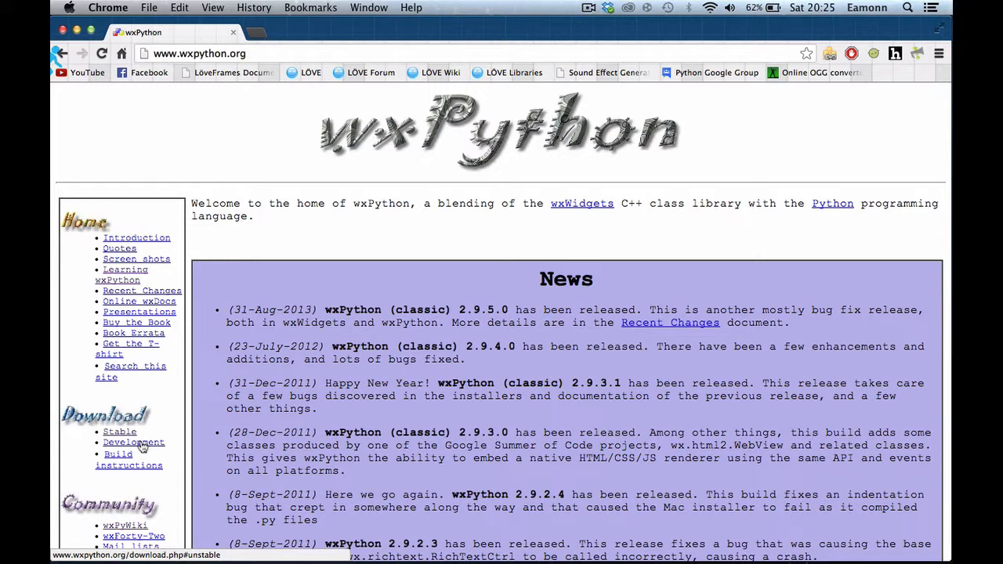
Follow the Stable link under Download in the wxPython.org sidebar
click(120, 432)
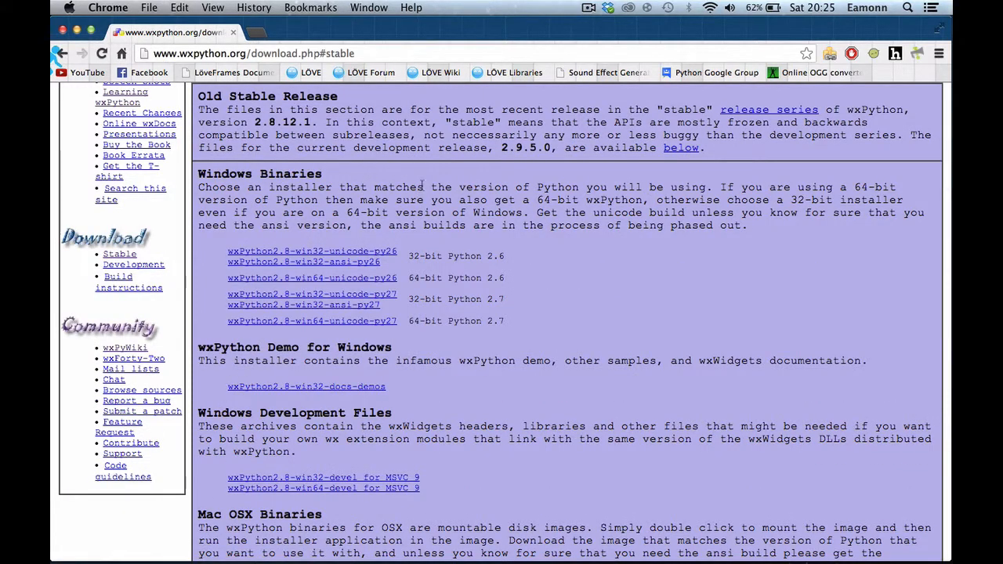
mouse_move(468, 360)
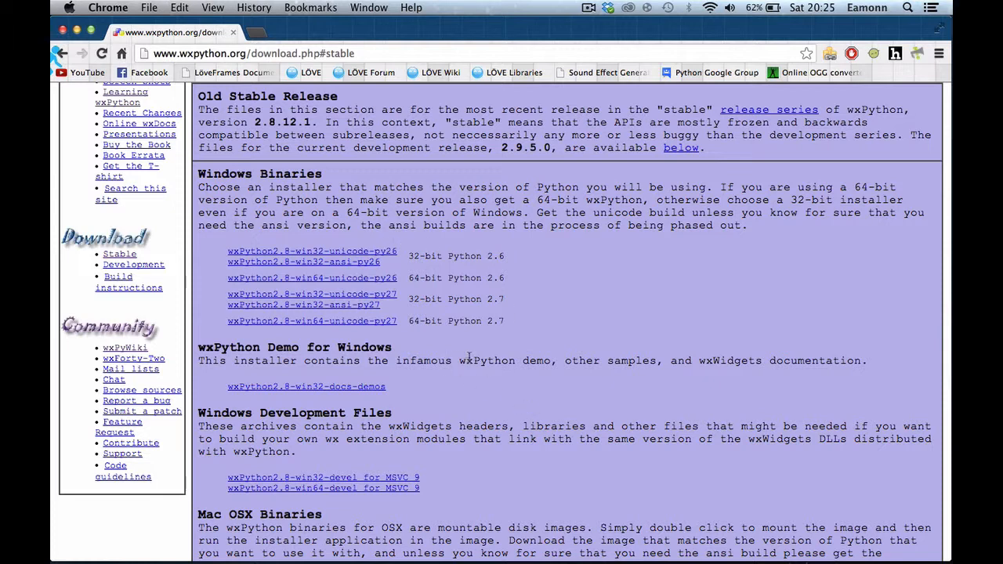
mouse_move(373, 247)
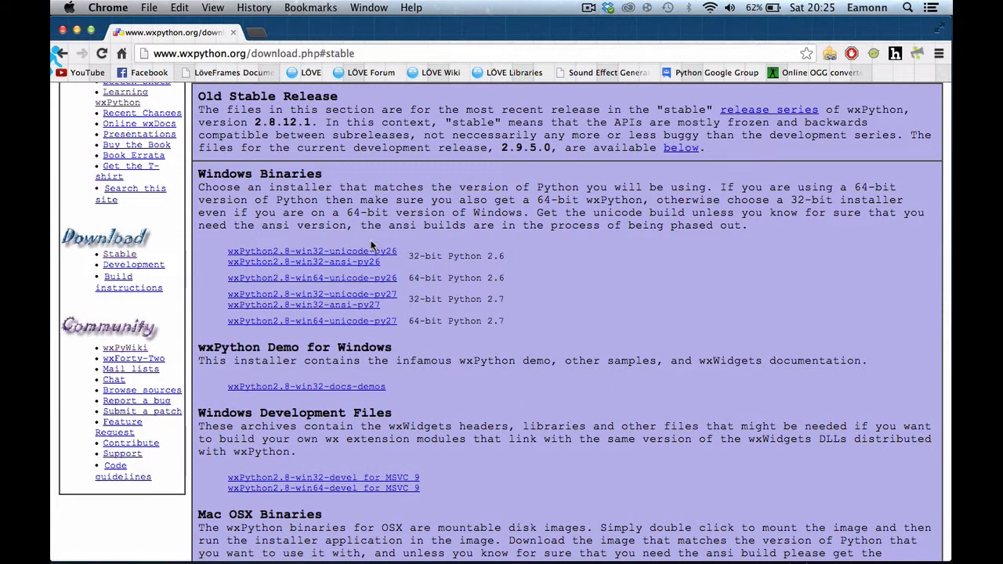
mouse_move(364, 355)
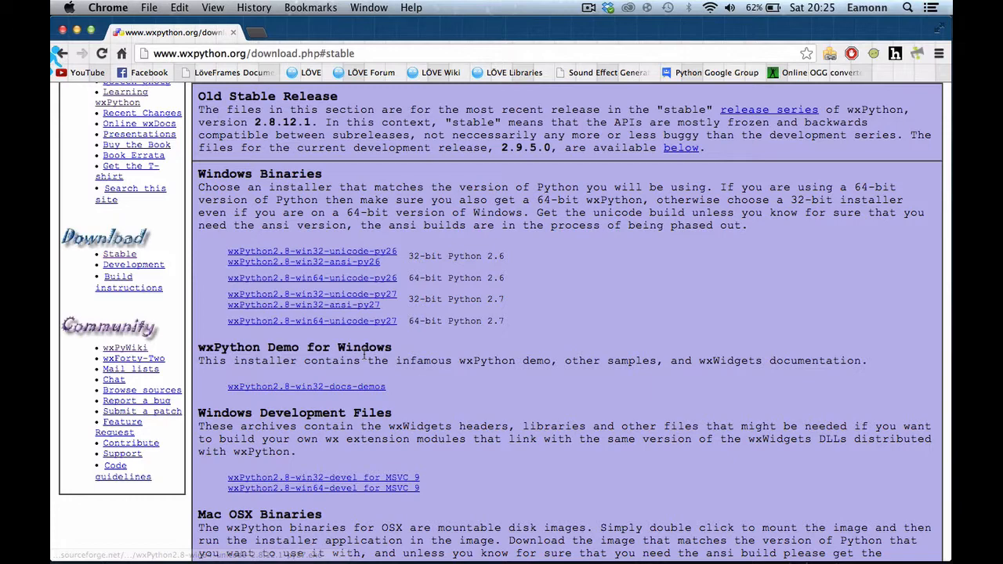
Scroll through the stable download page to review the Mac OS X binaries
scroll(down, 3)
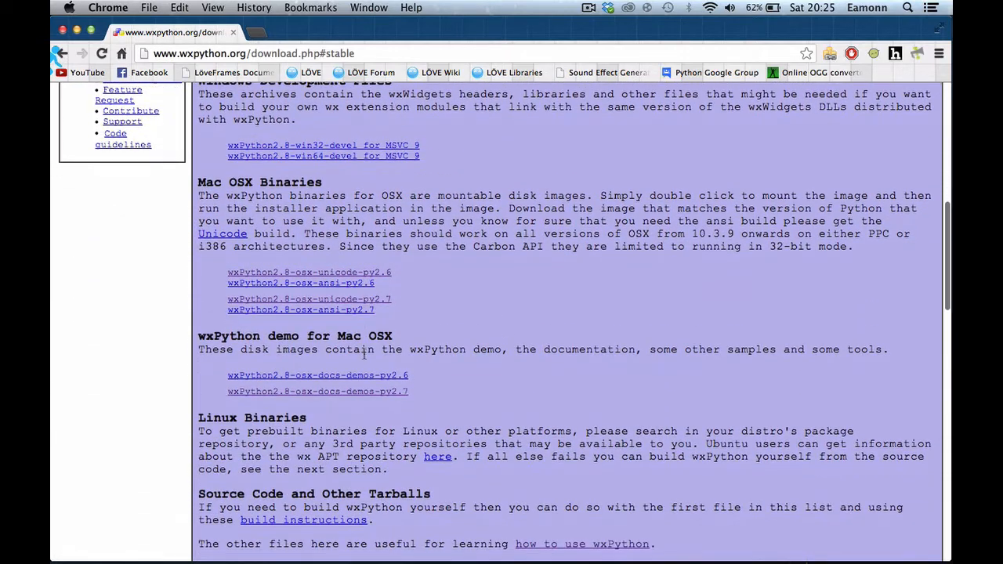
scroll(down, 3)
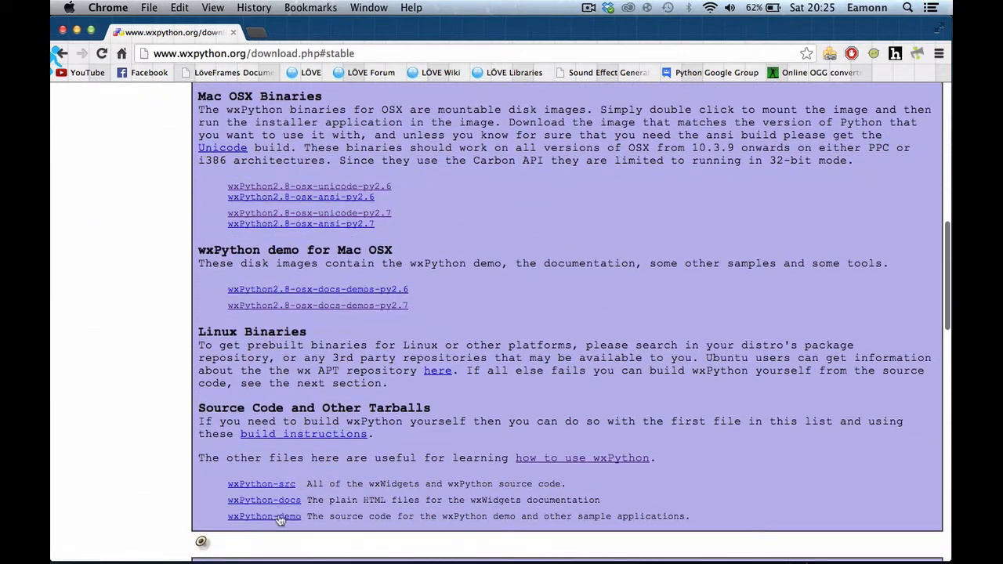
mouse_move(494, 413)
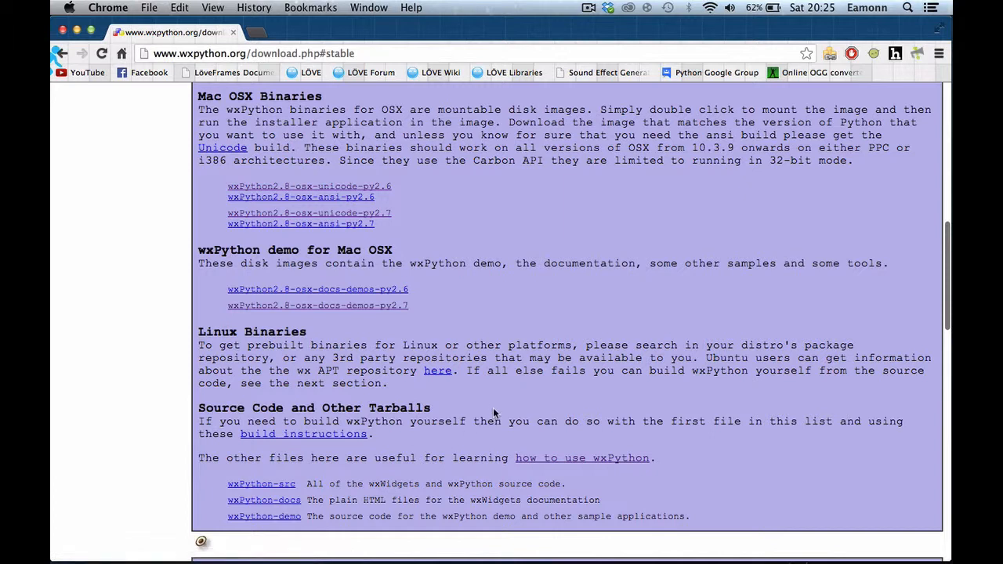
mouse_move(863, 325)
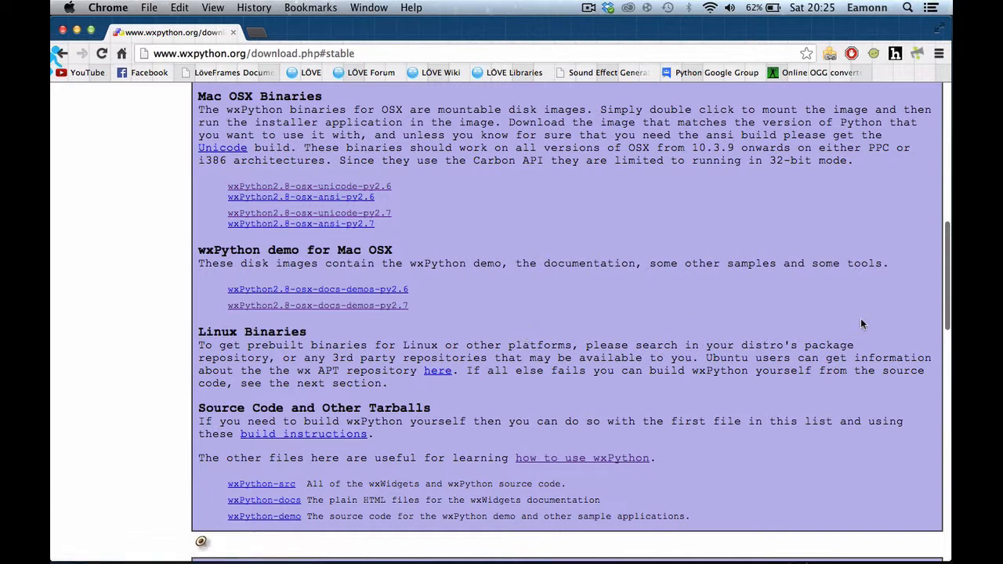
mouse_move(758, 206)
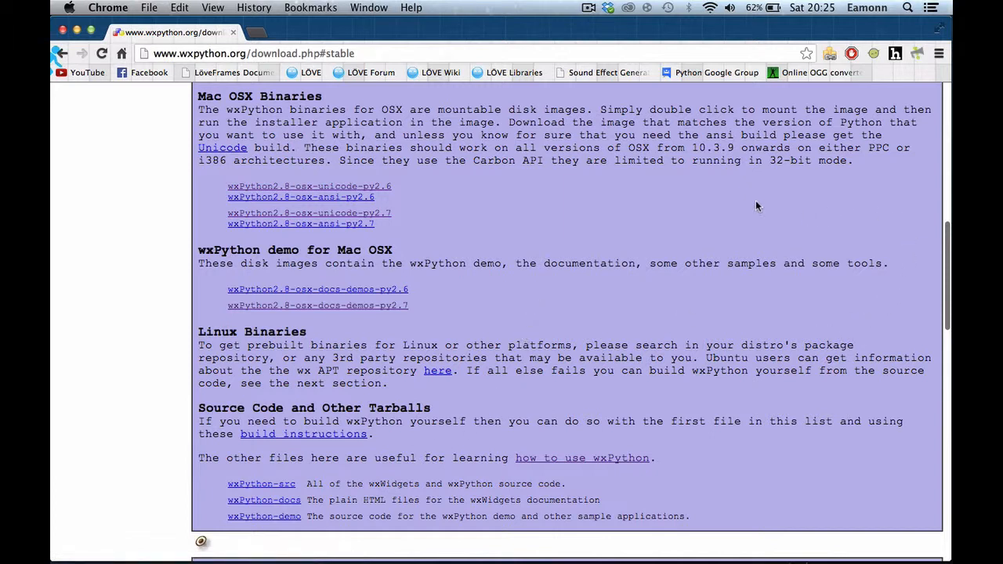
mouse_move(490, 249)
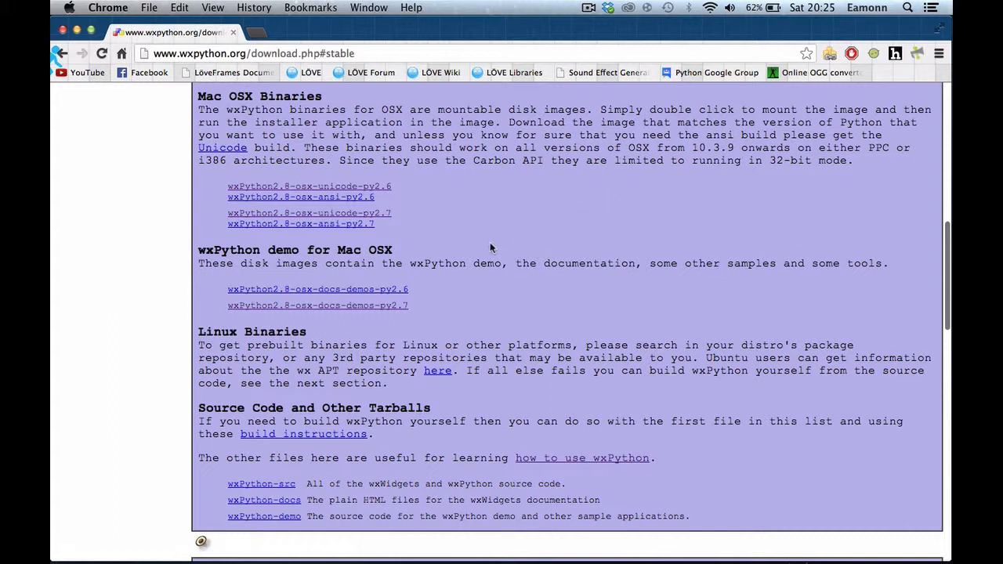
mouse_move(428, 222)
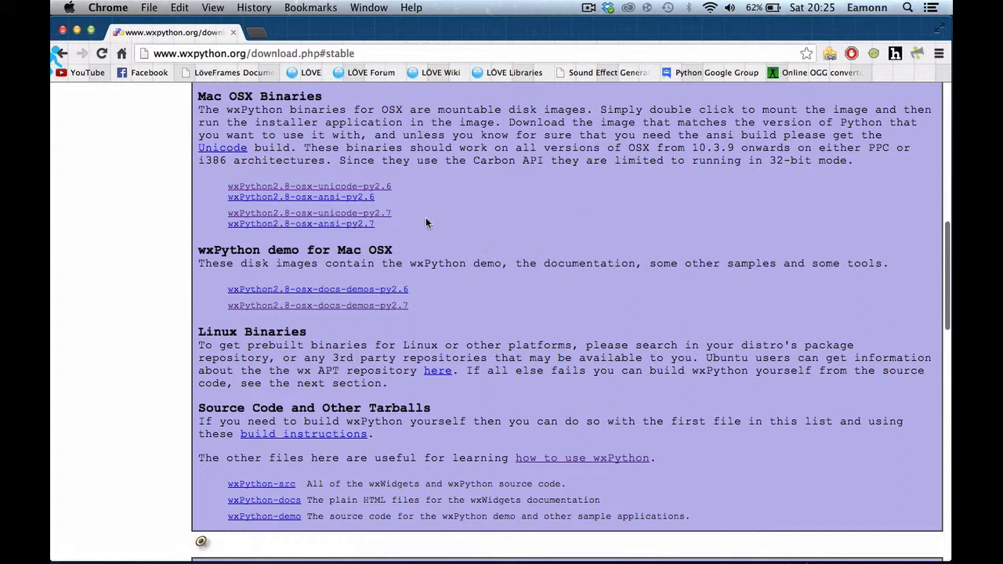
mouse_move(414, 221)
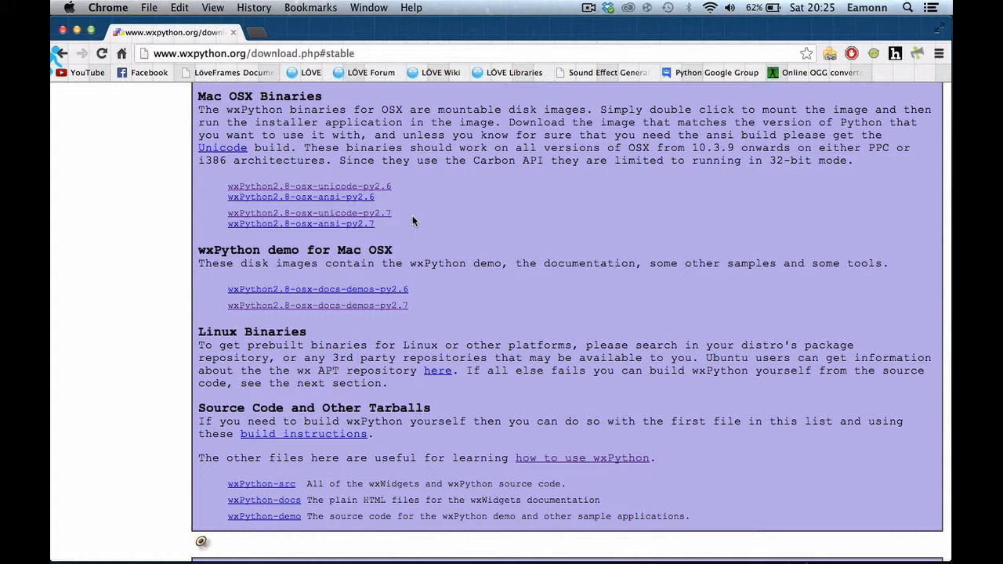
mouse_move(407, 217)
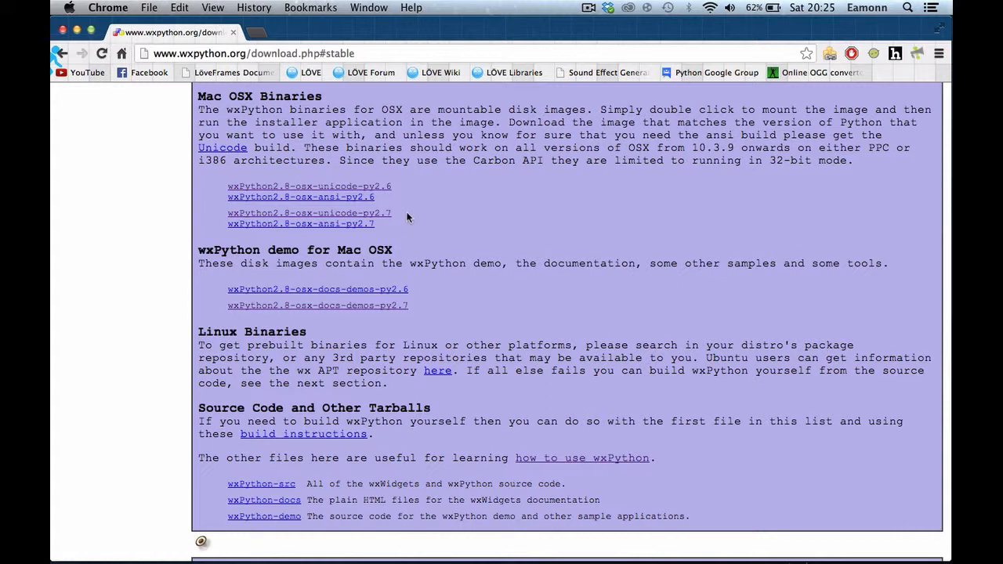
mouse_move(384, 216)
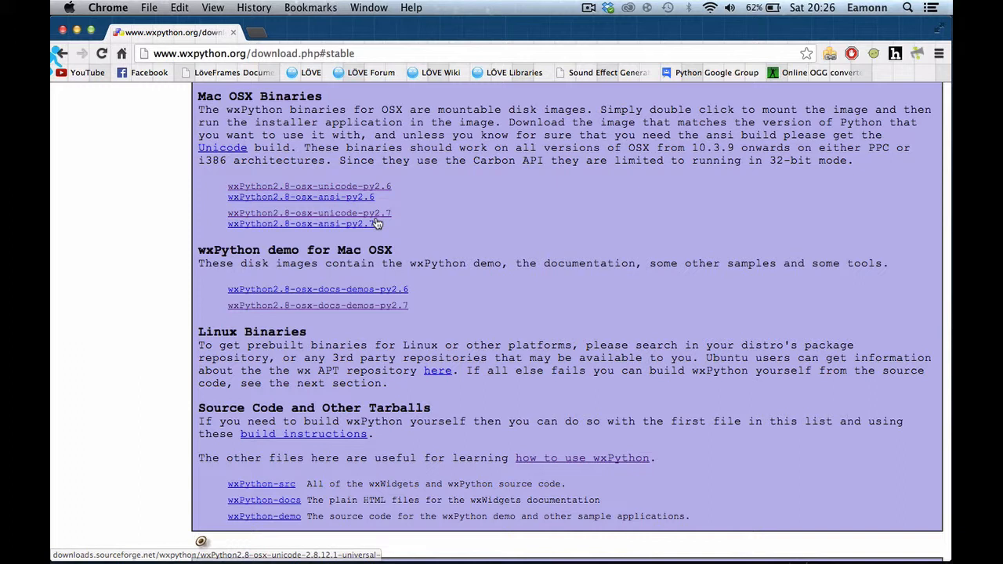
mouse_move(384, 224)
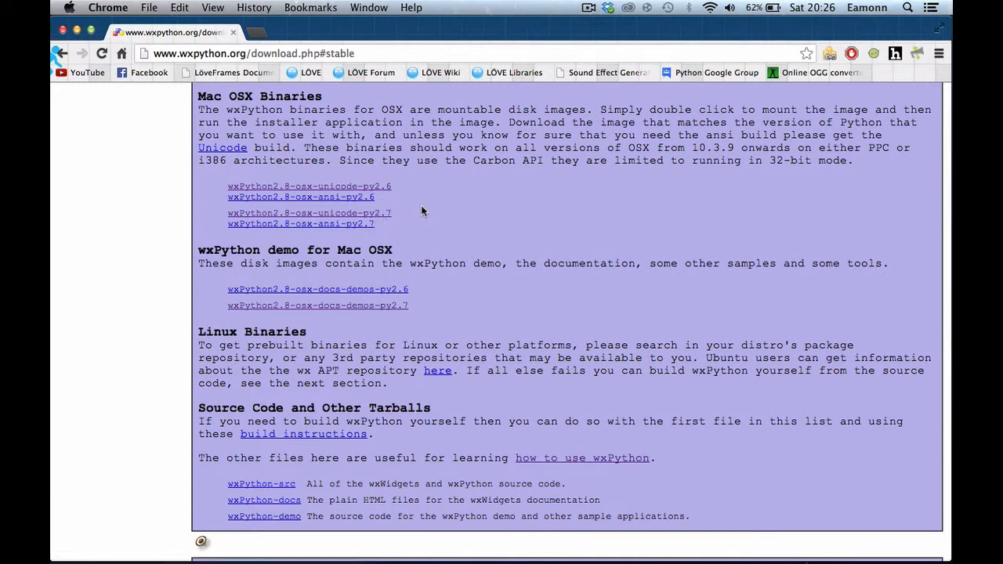
mouse_move(474, 229)
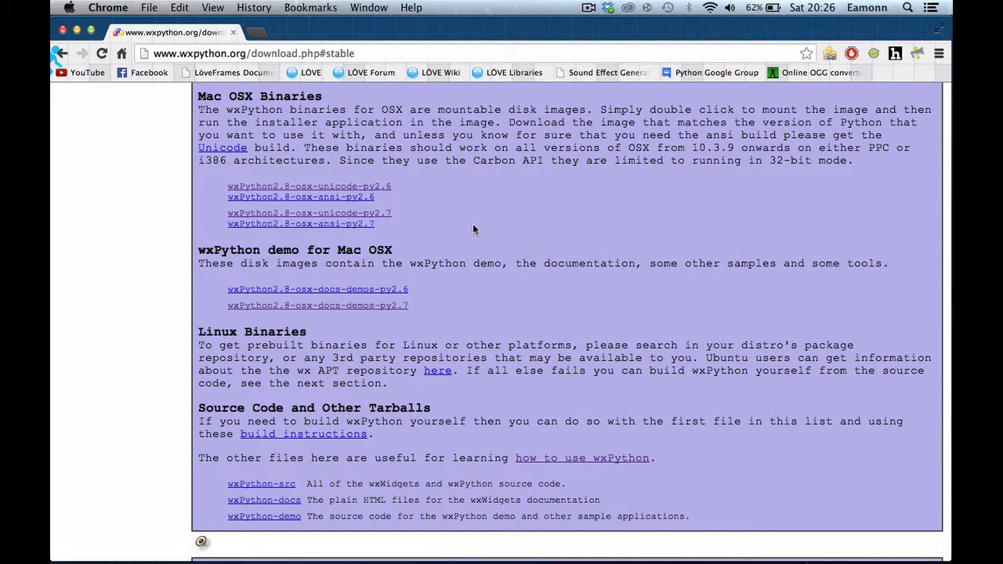
mouse_move(818, 212)
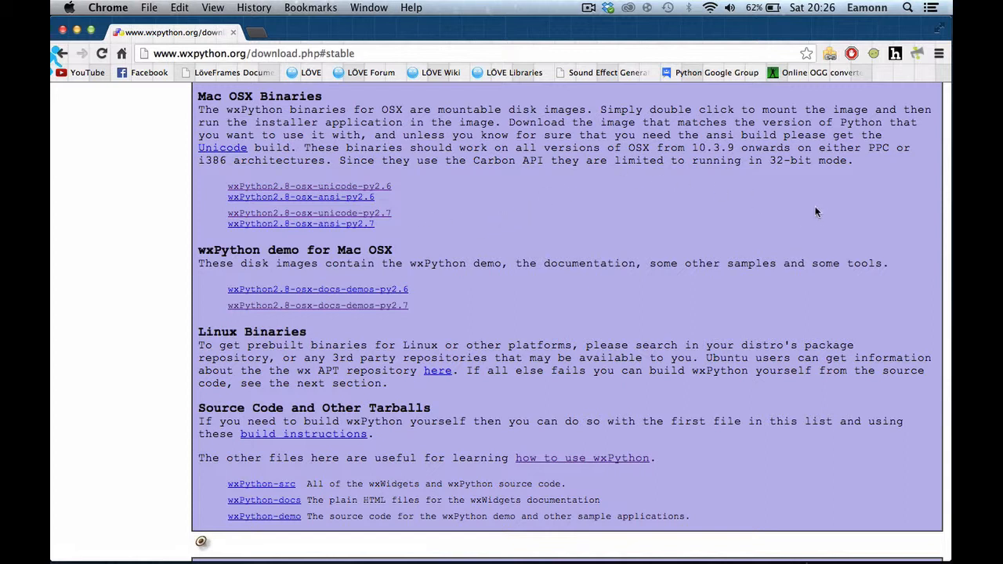
mouse_move(352, 186)
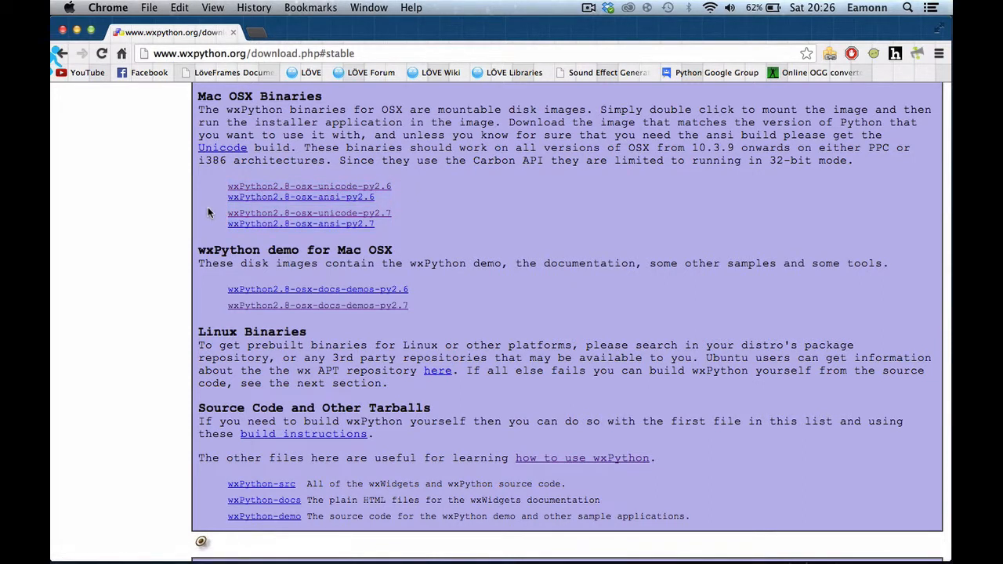
mouse_move(439, 228)
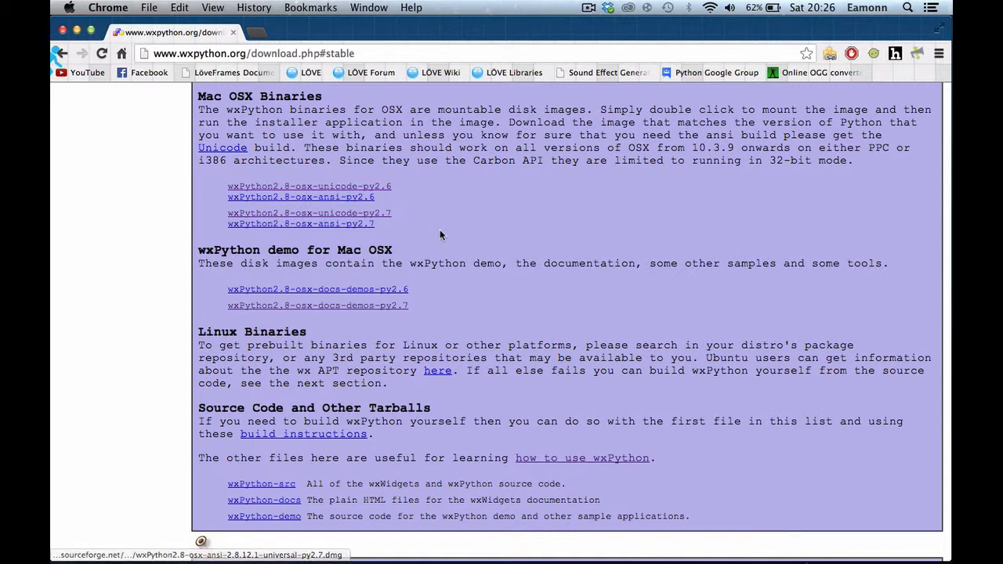
mouse_move(487, 233)
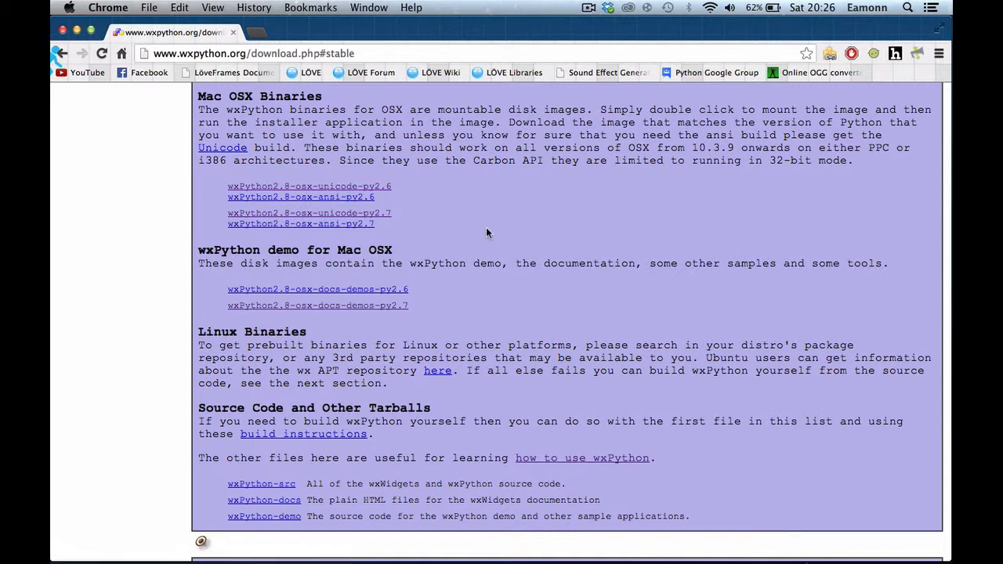
mouse_move(423, 210)
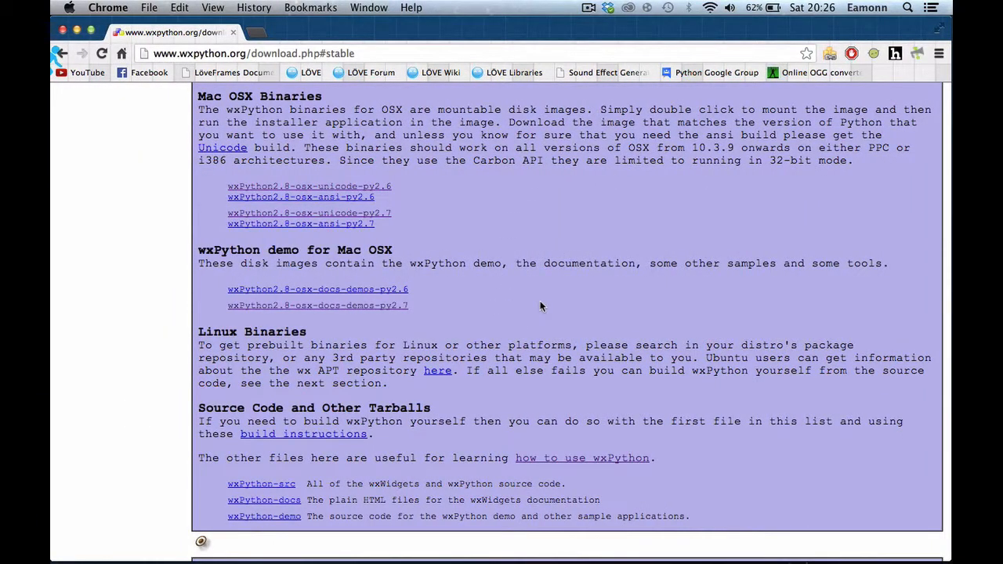
scroll(up, 3)
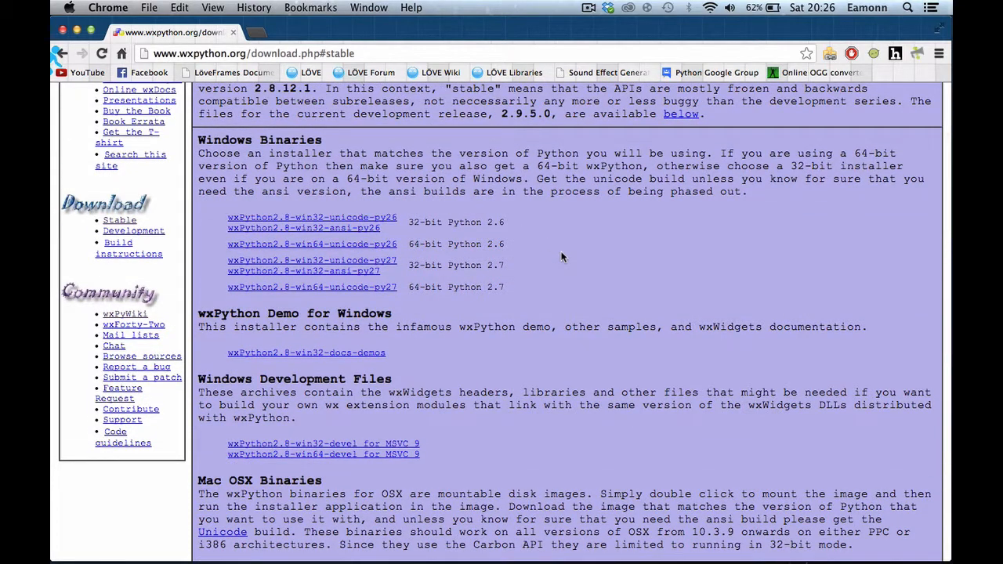
scroll(down, 3)
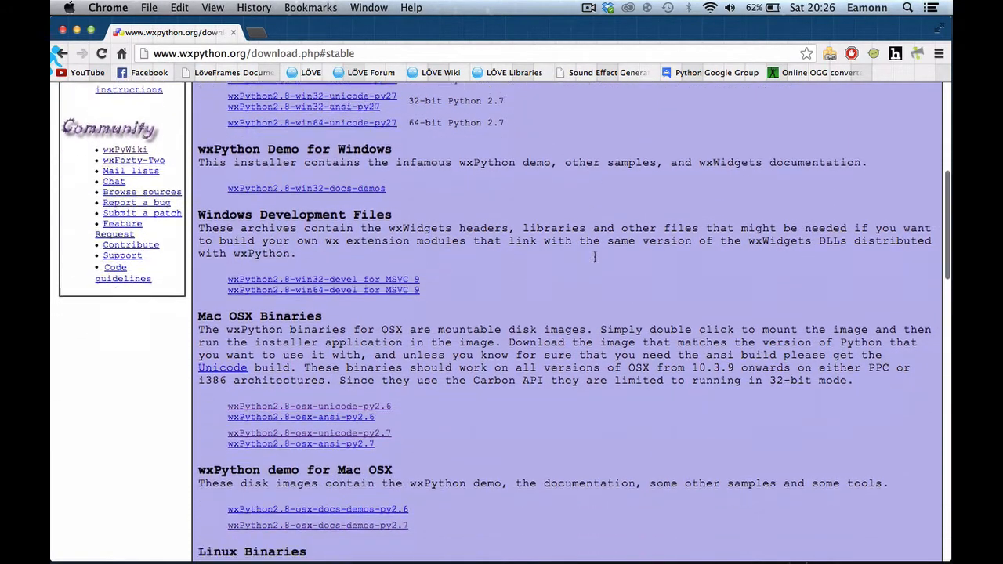
scroll(down, 3)
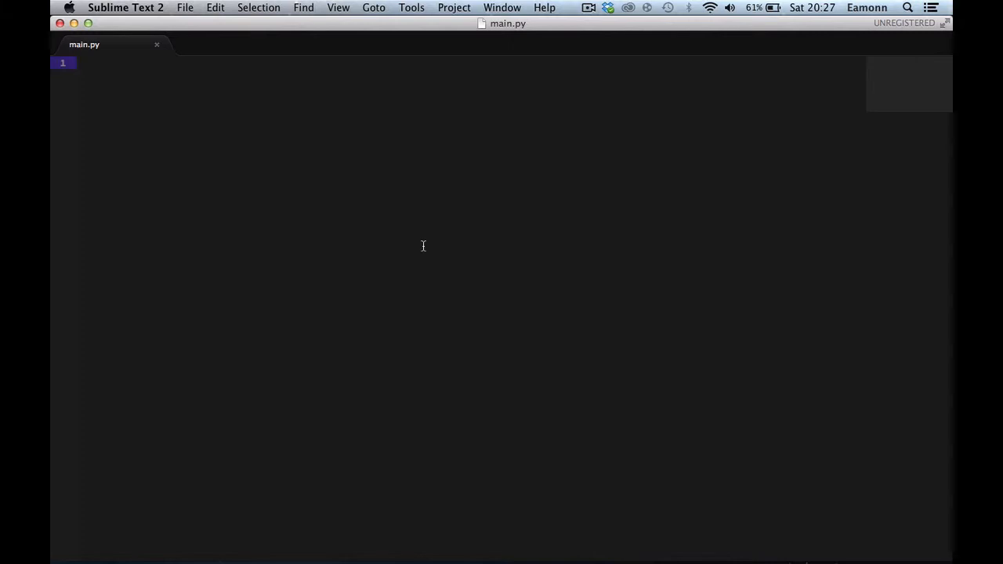
Write 'import wx' followed by a blank line in main.py
text(import)
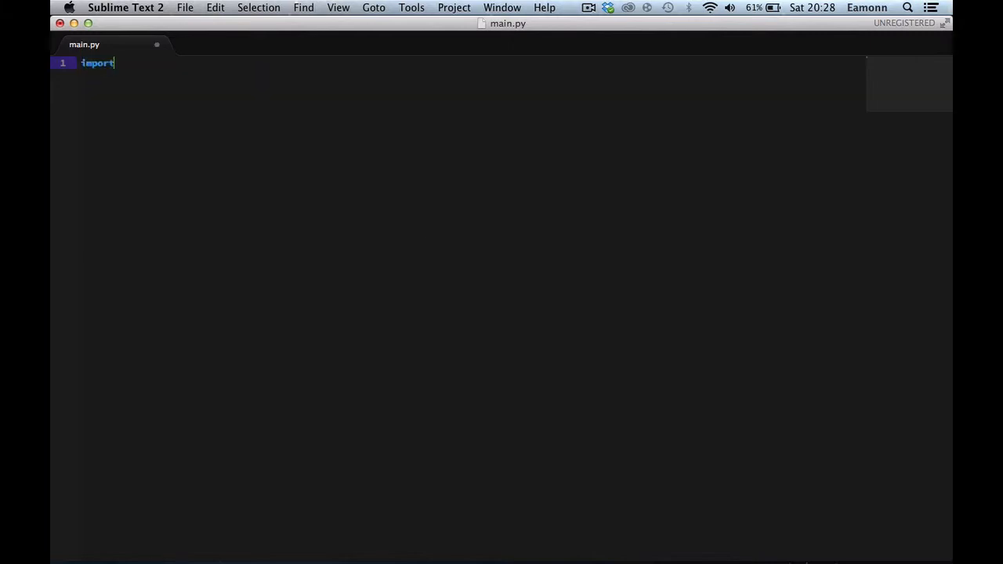
text(wx)
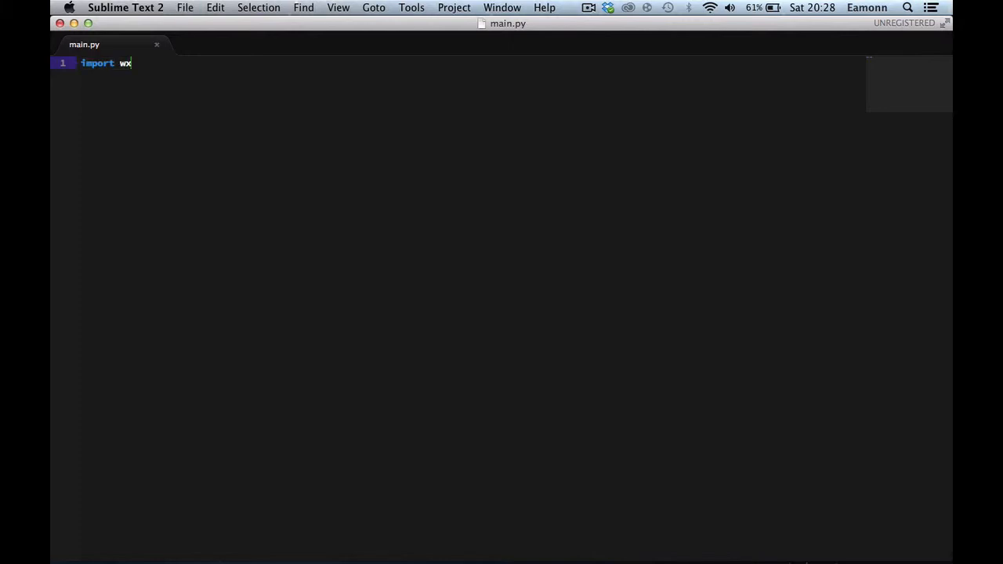
key(Return)
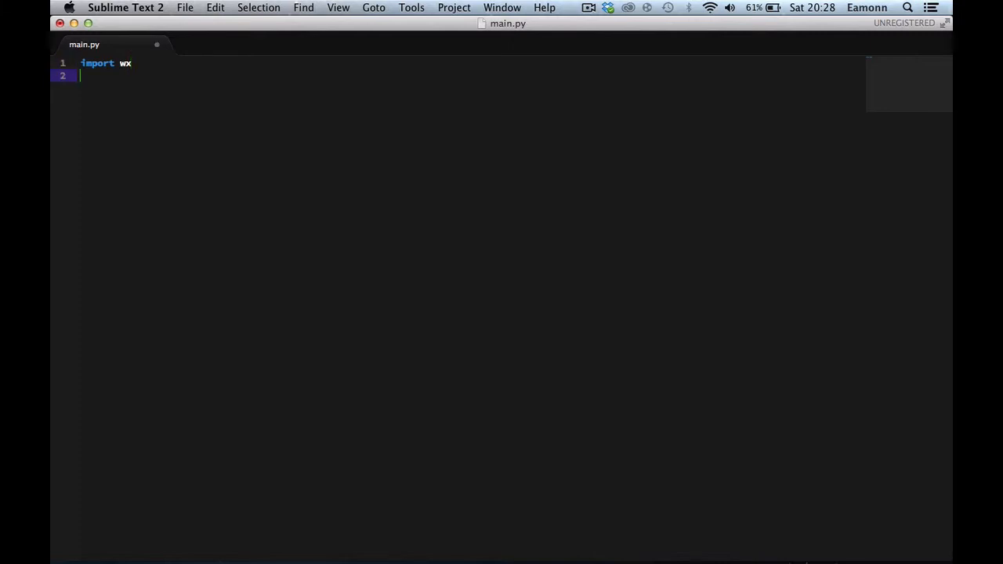
key(Return)
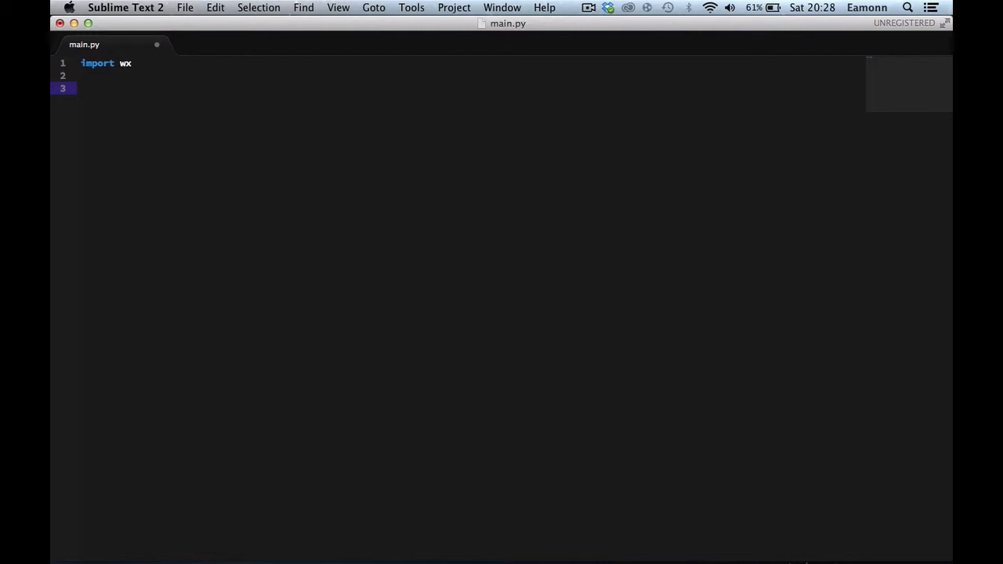
Add 'app = wx.App( False )' on line 3 and start a new line
text(app = wx.a)
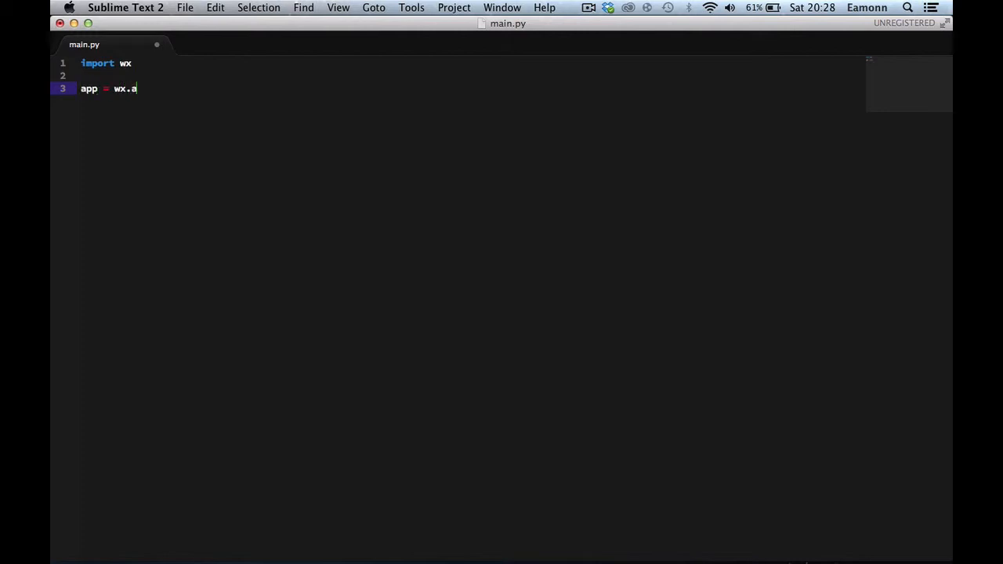
text(pp())
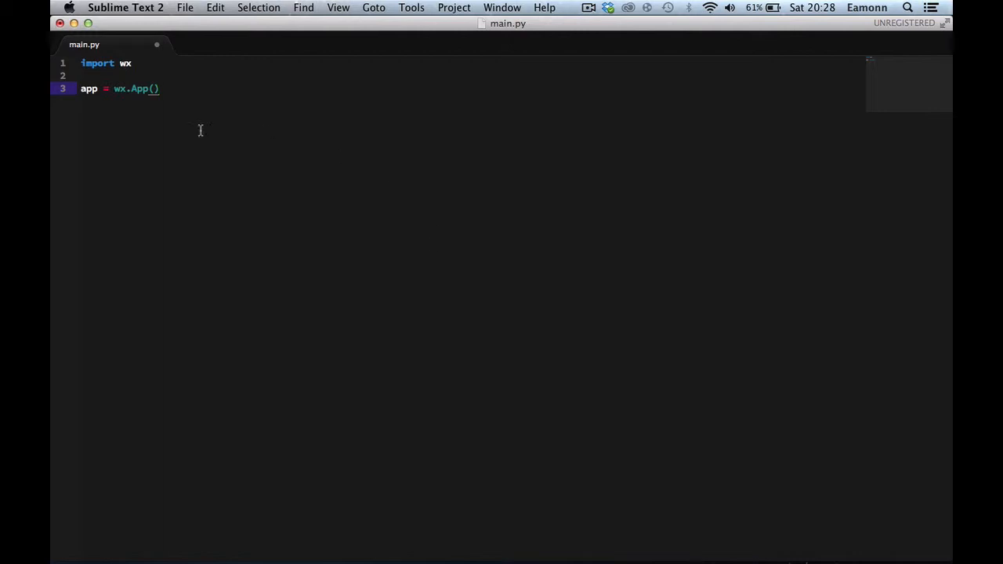
click(162, 88)
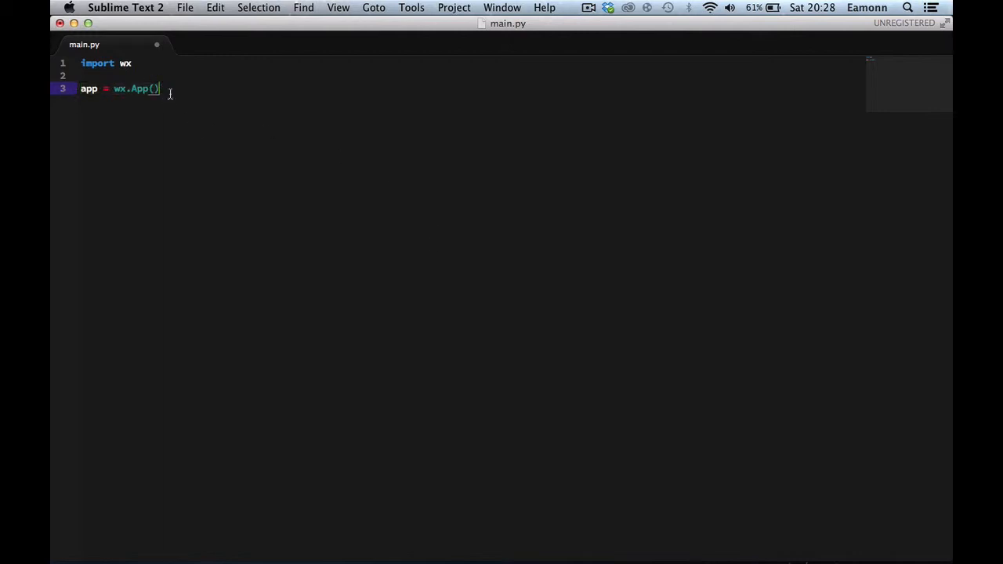
double_click(135, 88)
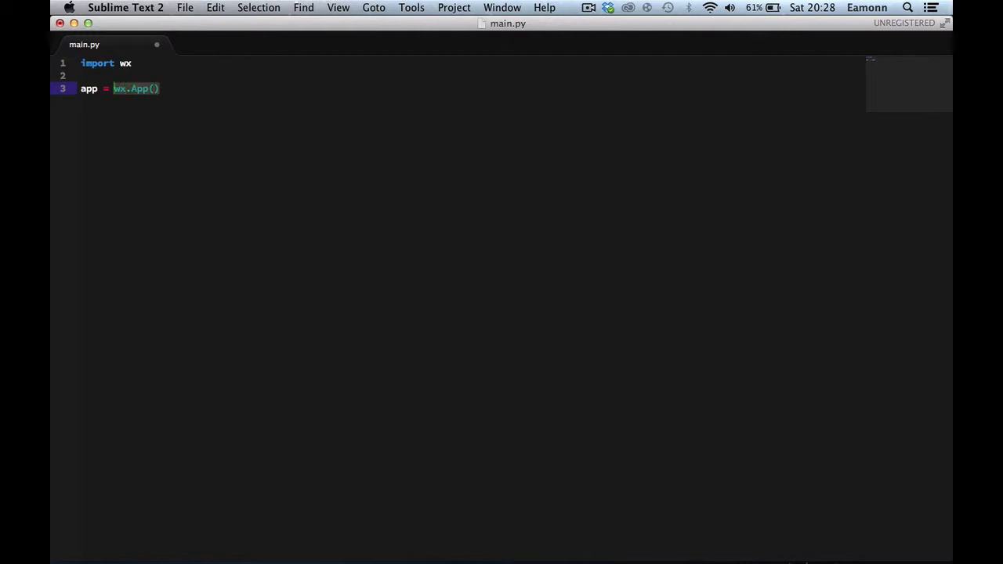
text(False)
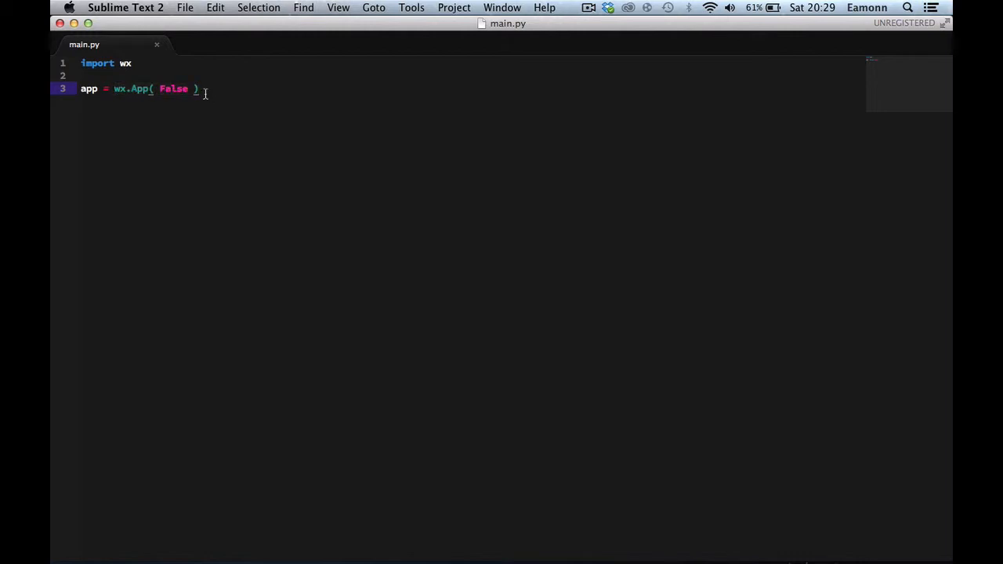
key(backspace)
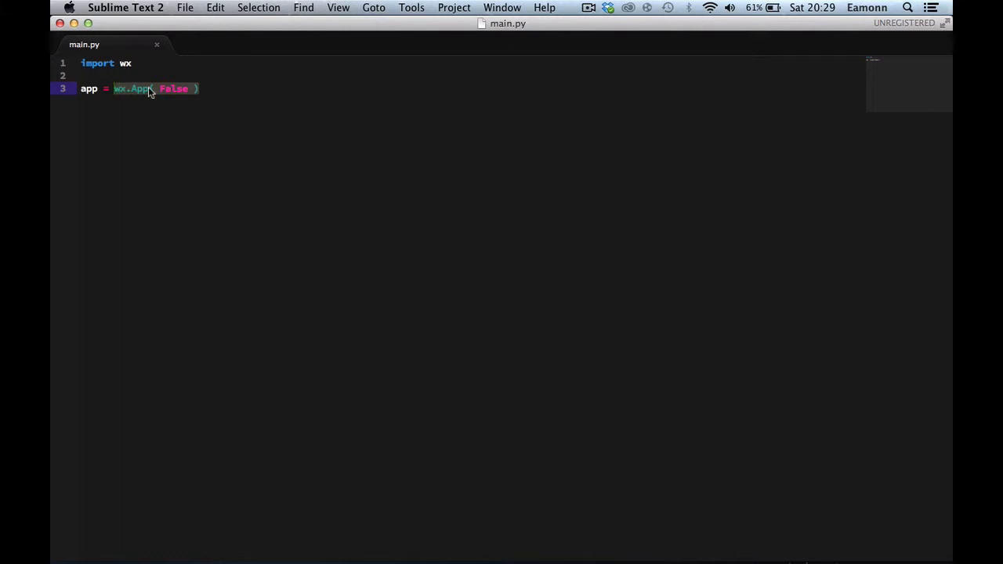
click(222, 89)
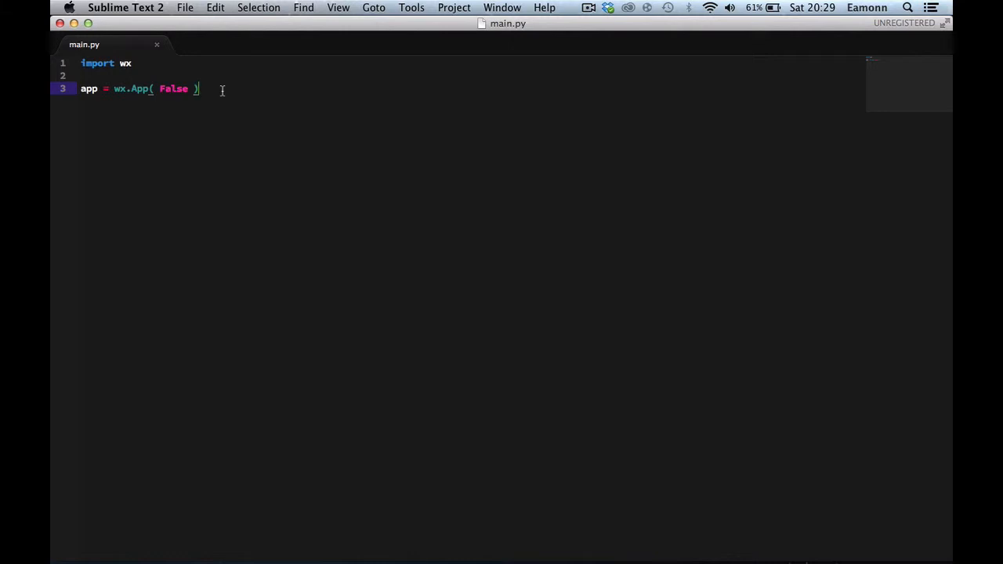
key(Return)
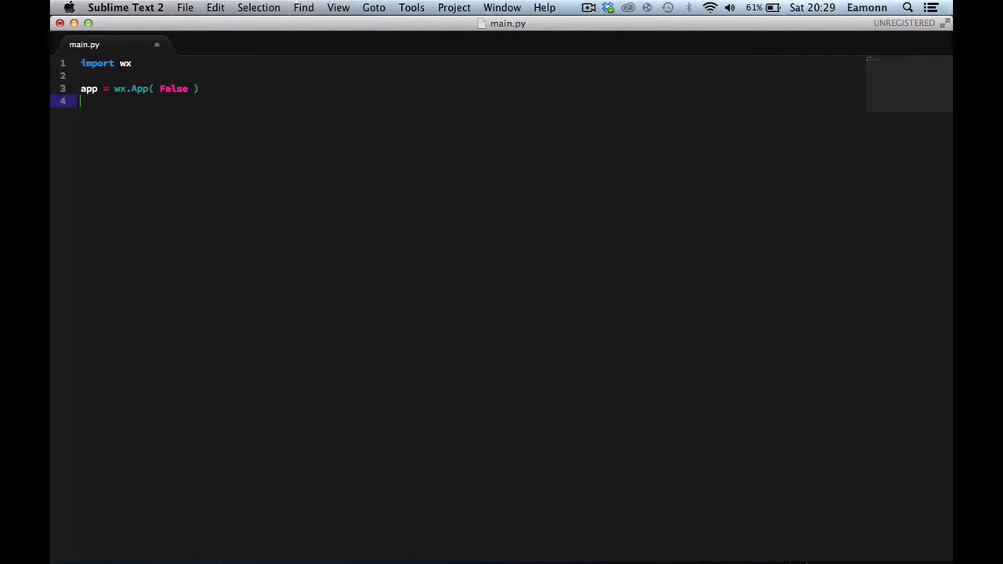
Begin frame = wx.Frame with None as parent, replacing the mistyped self argument
text(frame = wx.)
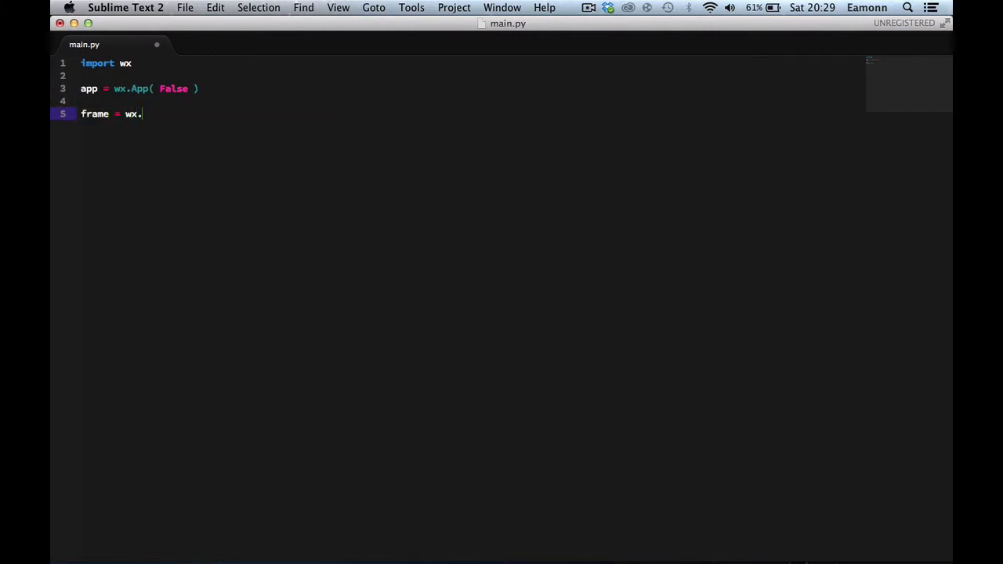
text(Frmame()
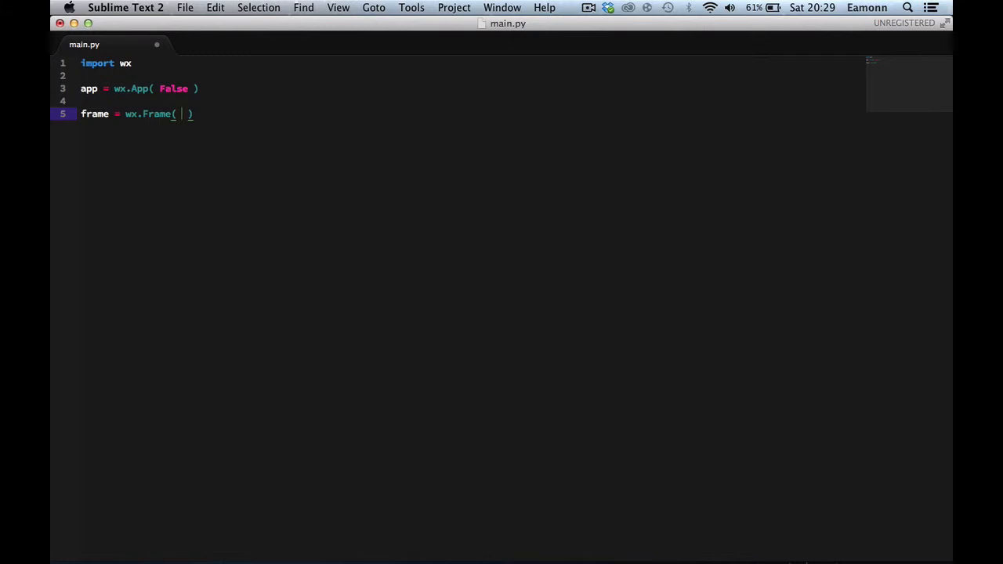
text(self,)
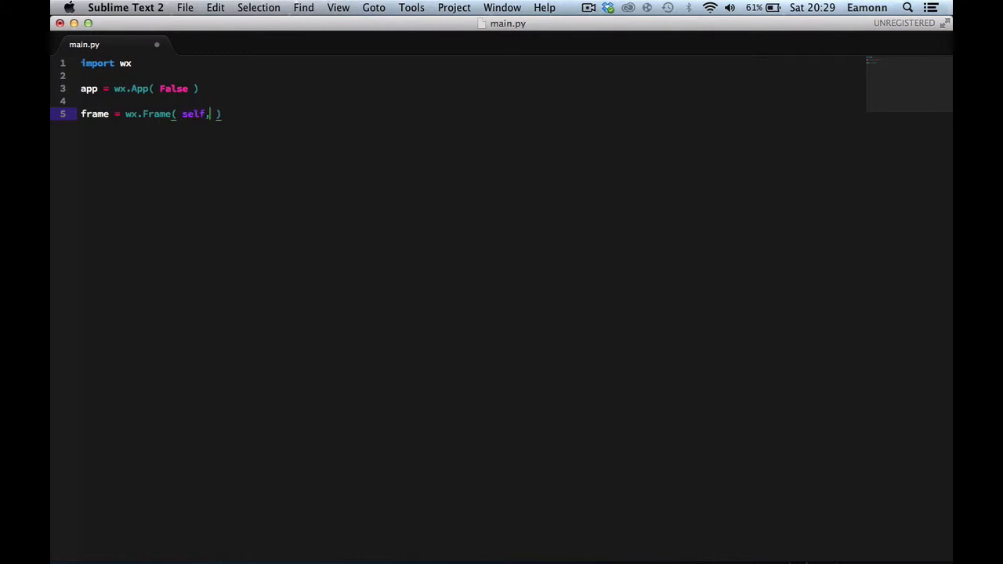
key(backspace)
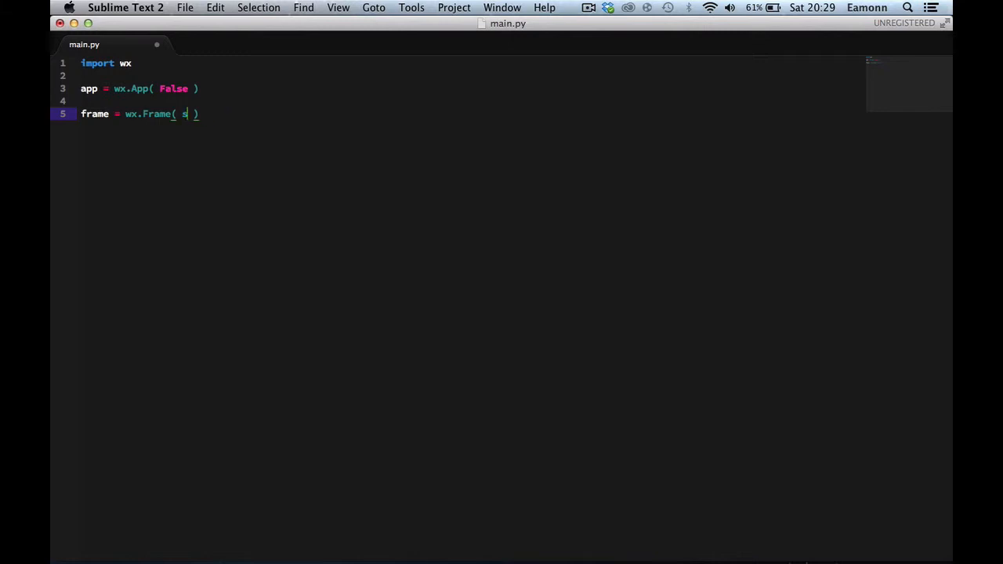
text(None,)
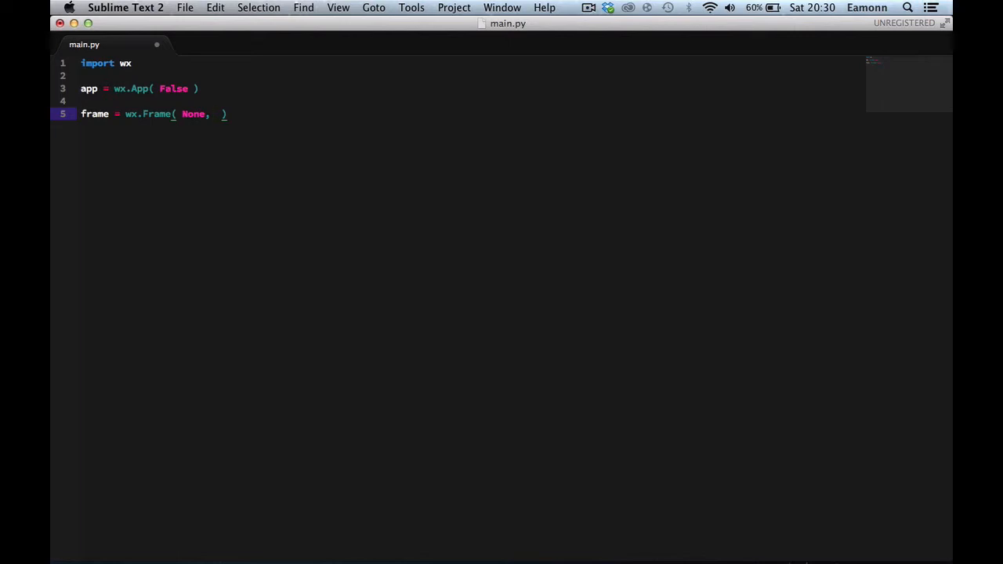
Finish the Frame arguments: wx.ID_ANY, title 'LOL', size=( 800, 600 )
text(-)
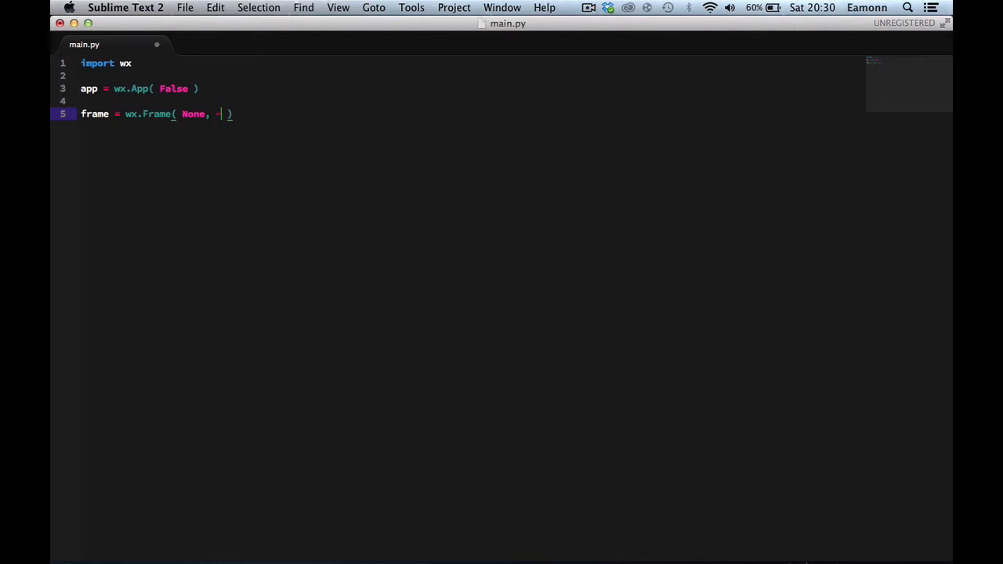
text(1)
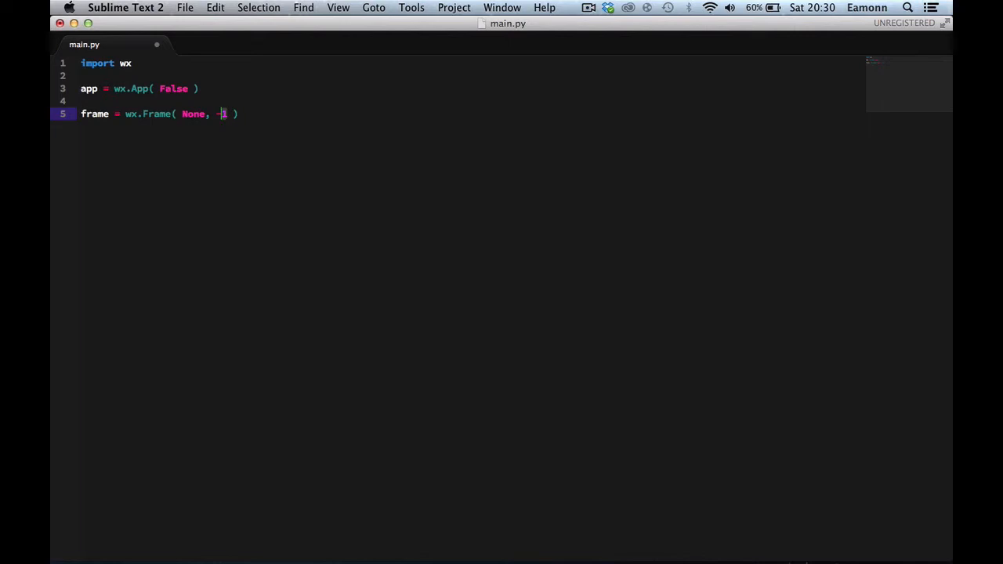
text(wx.)
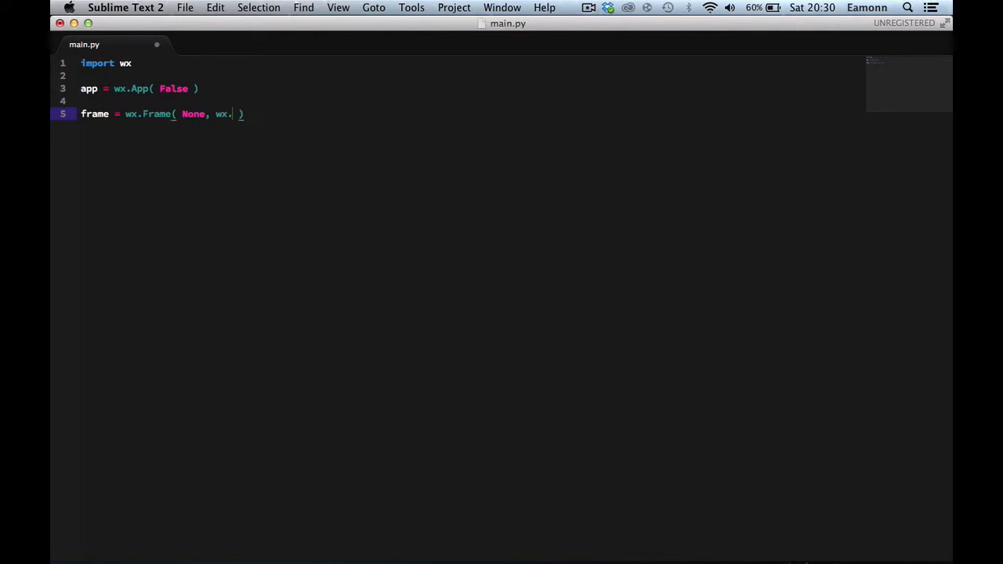
text(ID_ANY)
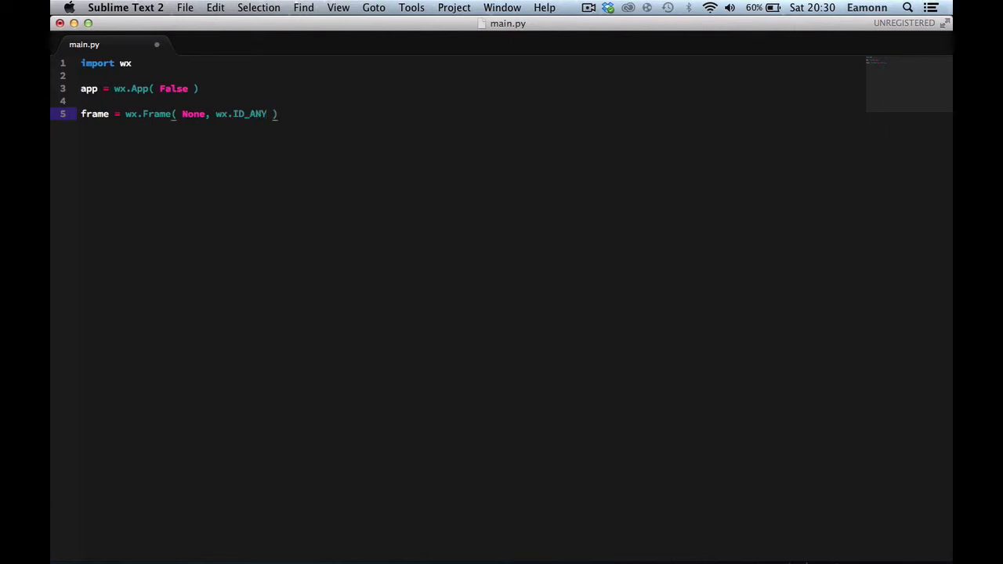
text(", ")
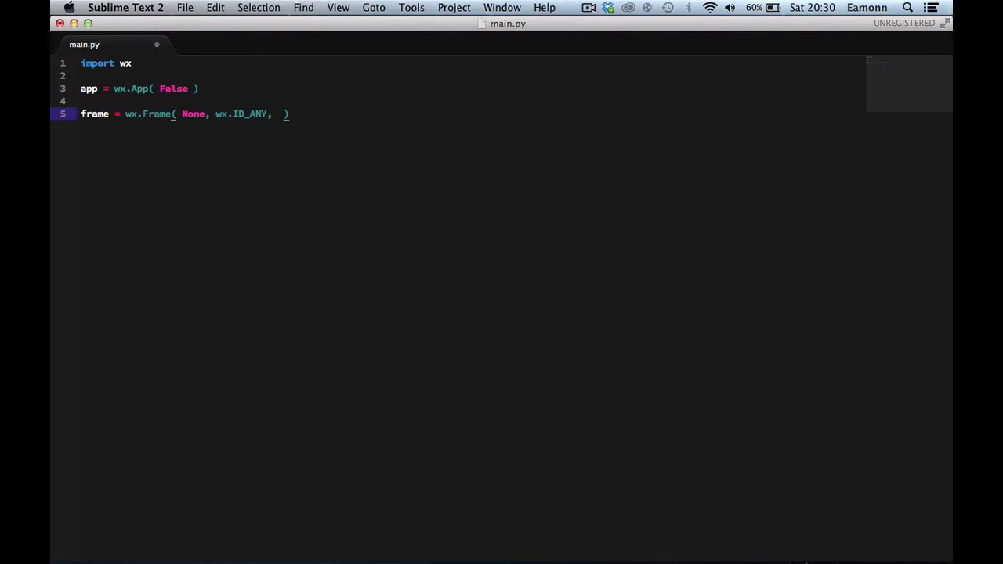
text('LOL')
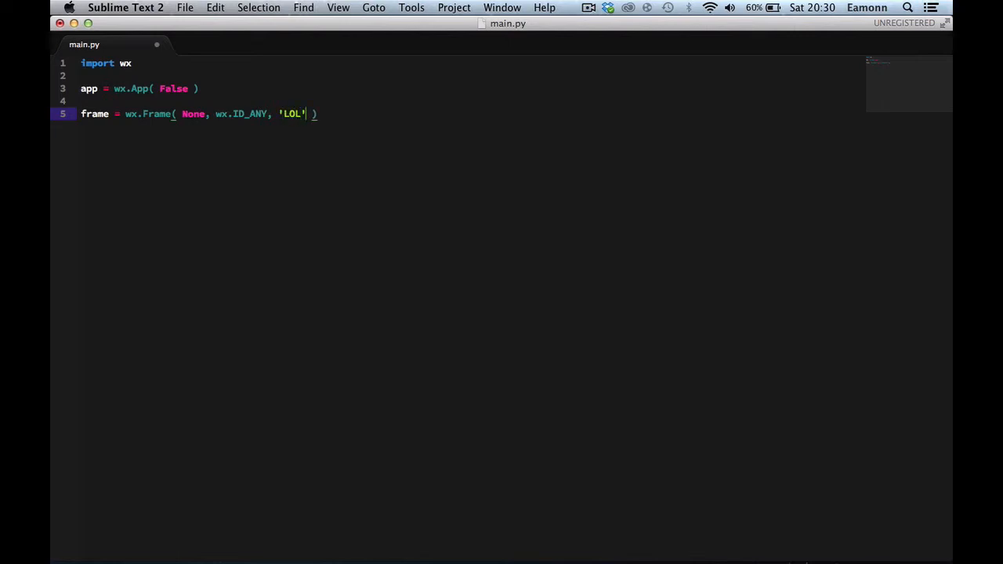
text(, size=)
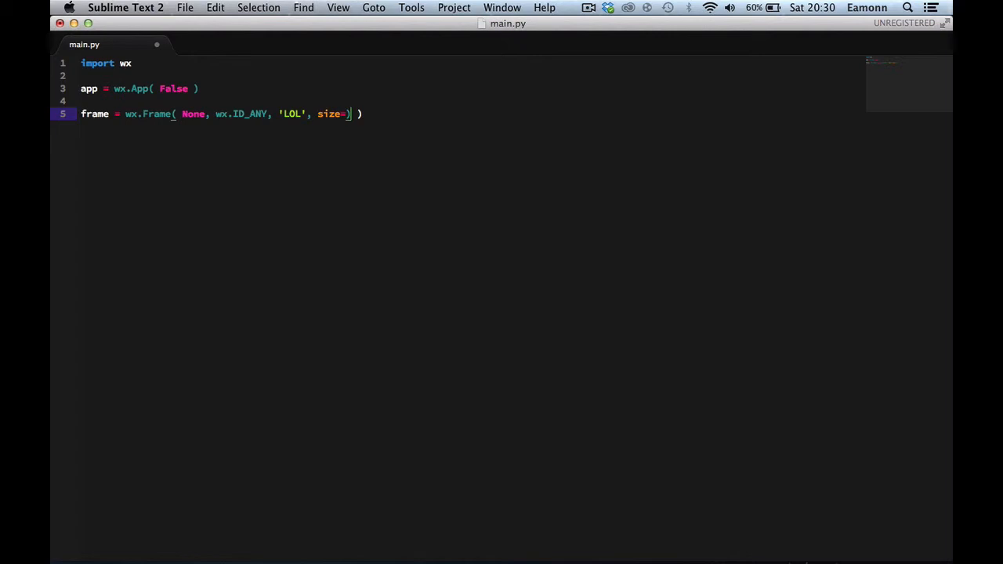
text(()
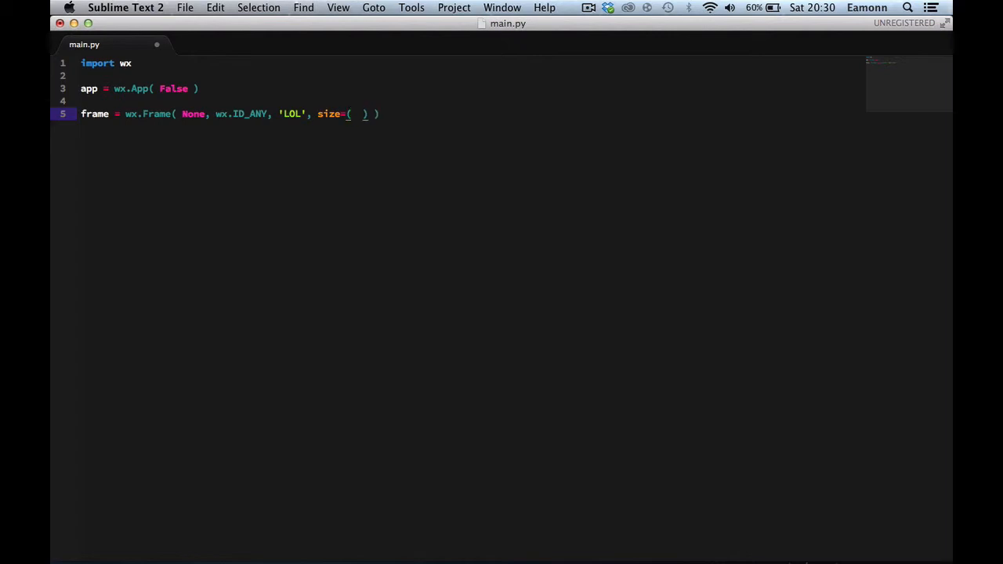
mouse_move(357, 115)
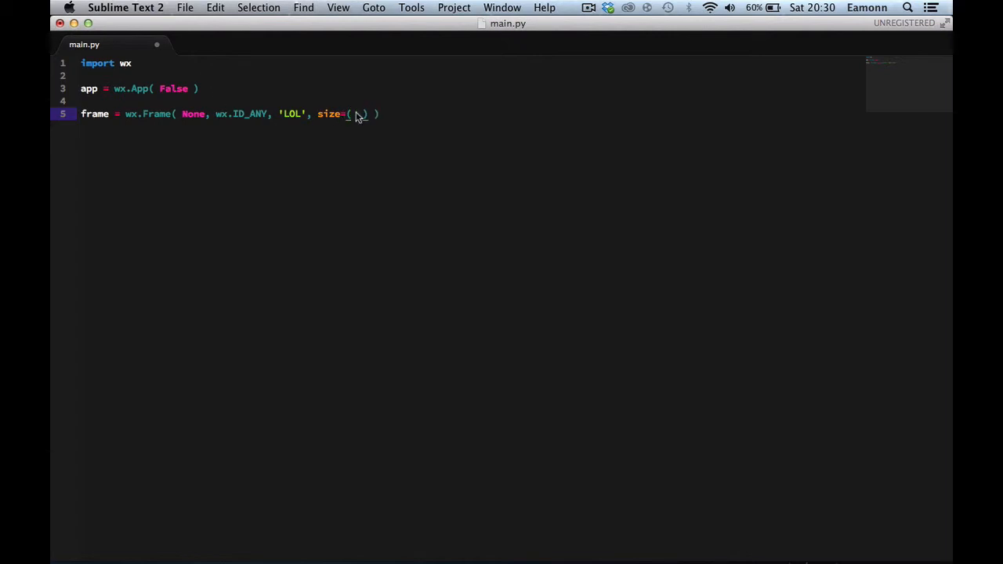
text(800,)
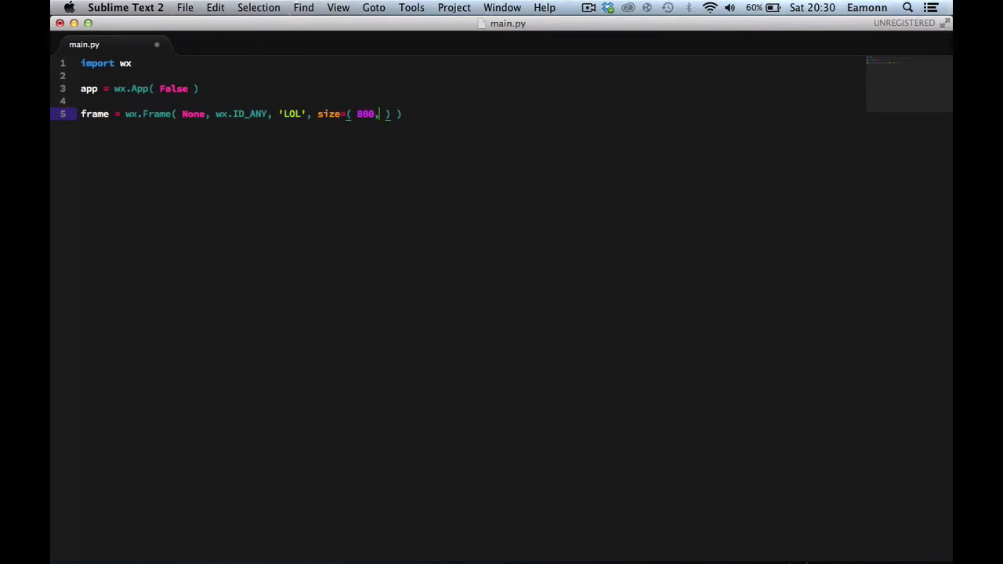
text(600 ))
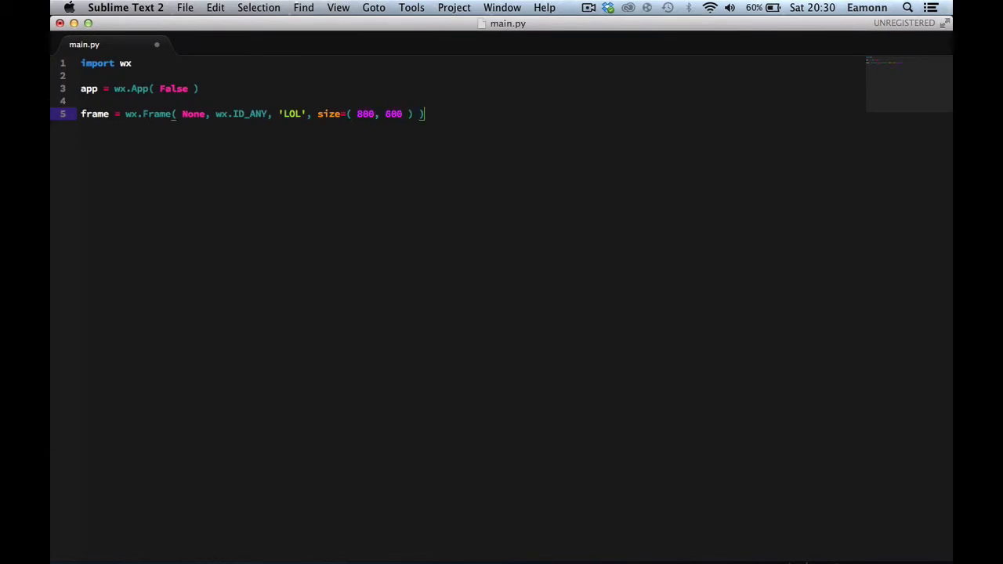
text(frame.Show())
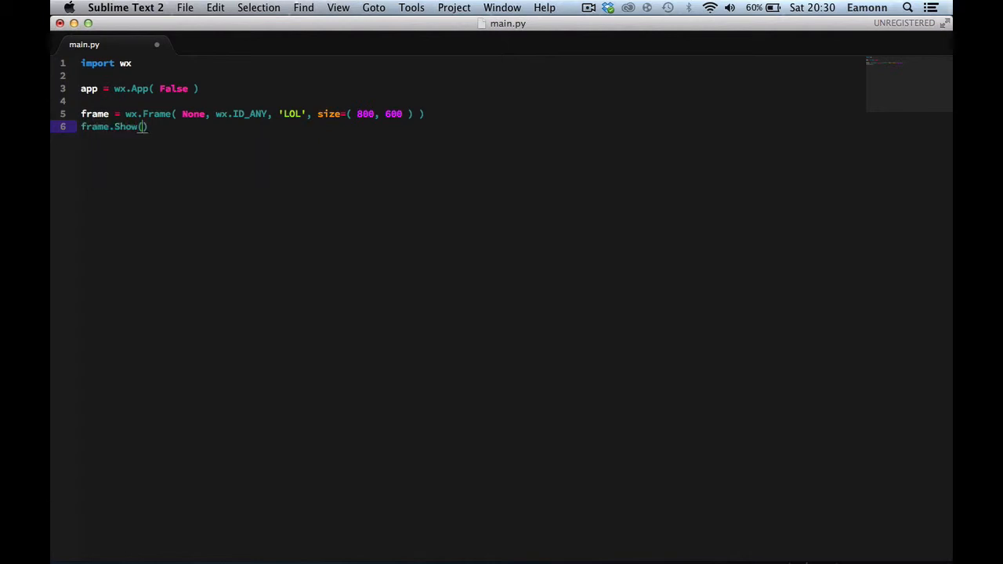
Complete frame.Show( True ), add app.MainLoop(), then switch to Terminal
text(True)
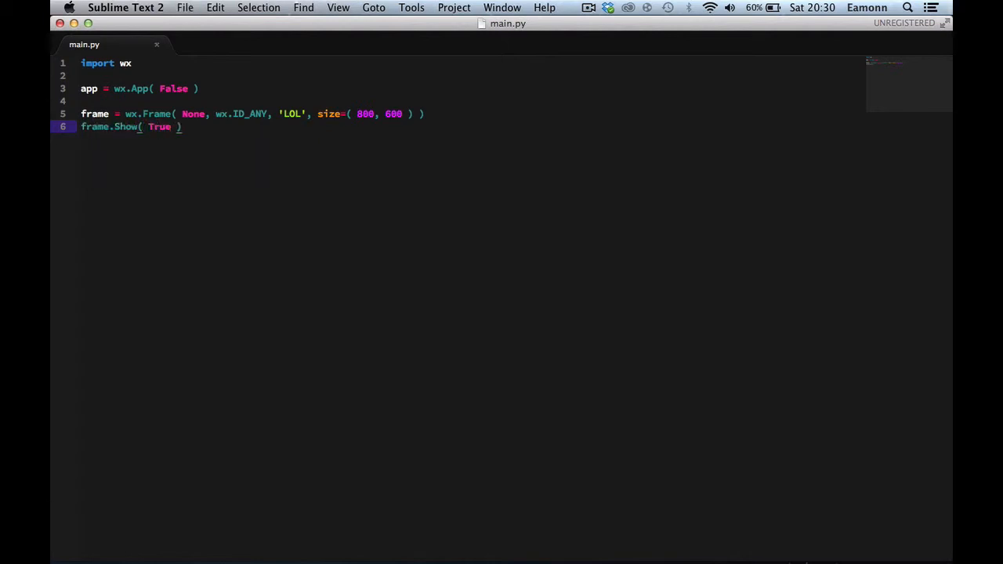
text(app)
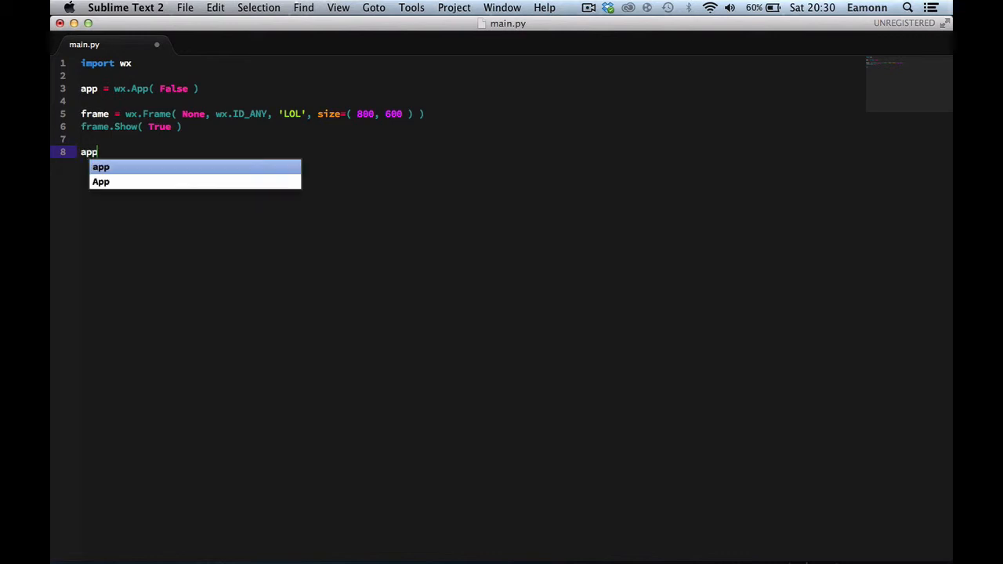
text(.MainLoop())
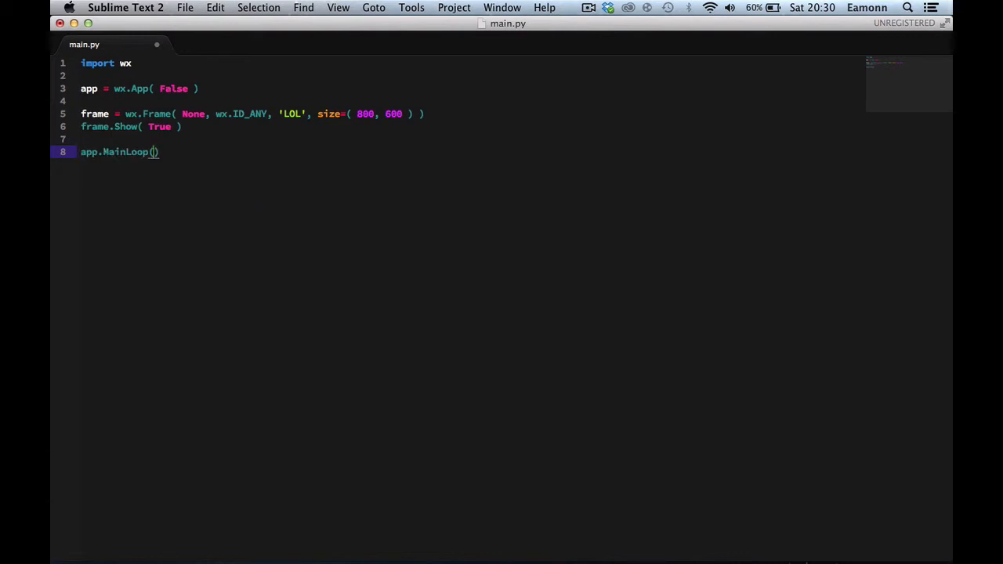
click(723, 538)
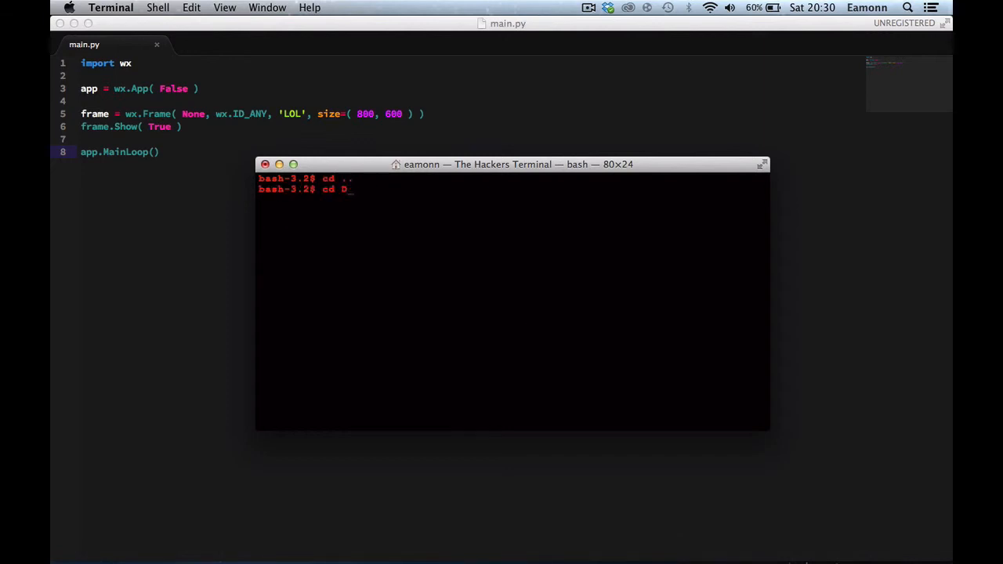
cd into Desktop/Programming/Python/GUI Stuff/wxPython, then run main.py with python
text(esktop)
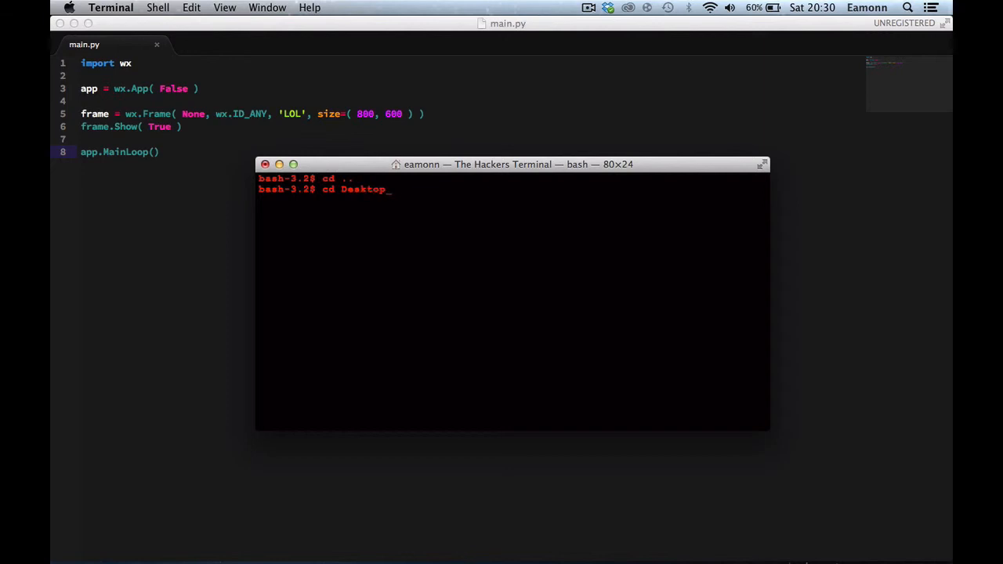
text(/Programming)
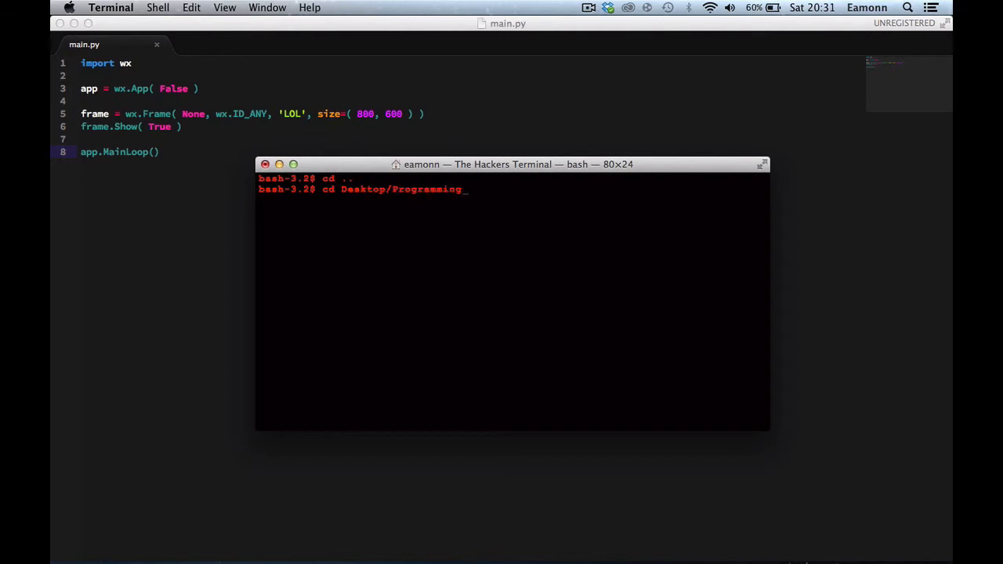
text(Python/)
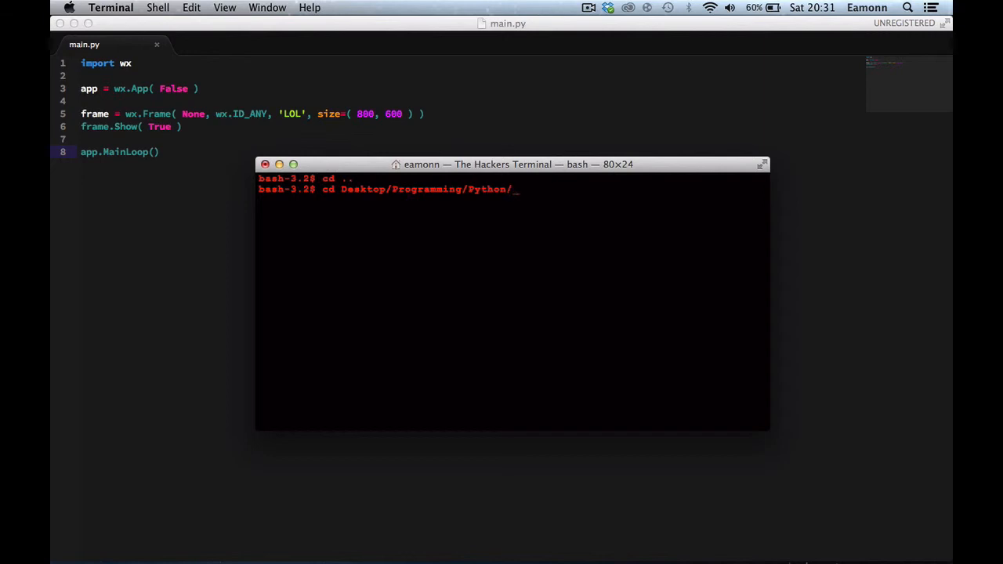
text(Gu)
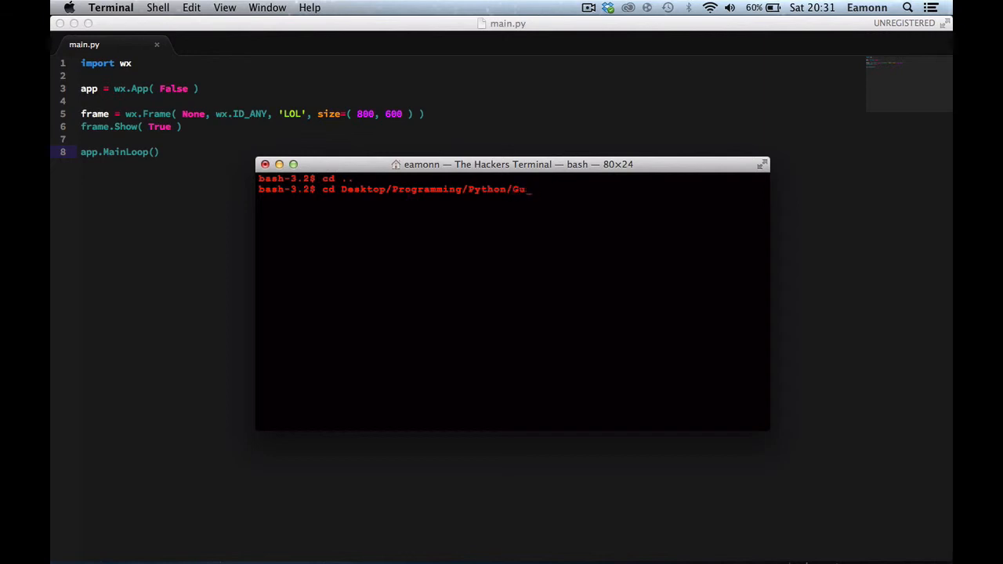
text(I\ Stuff,)
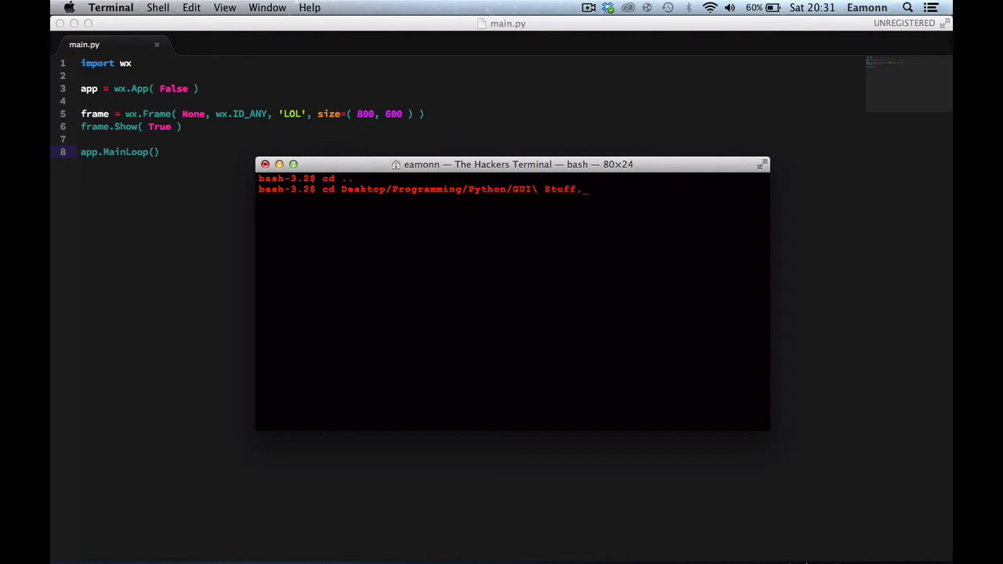
text(/)
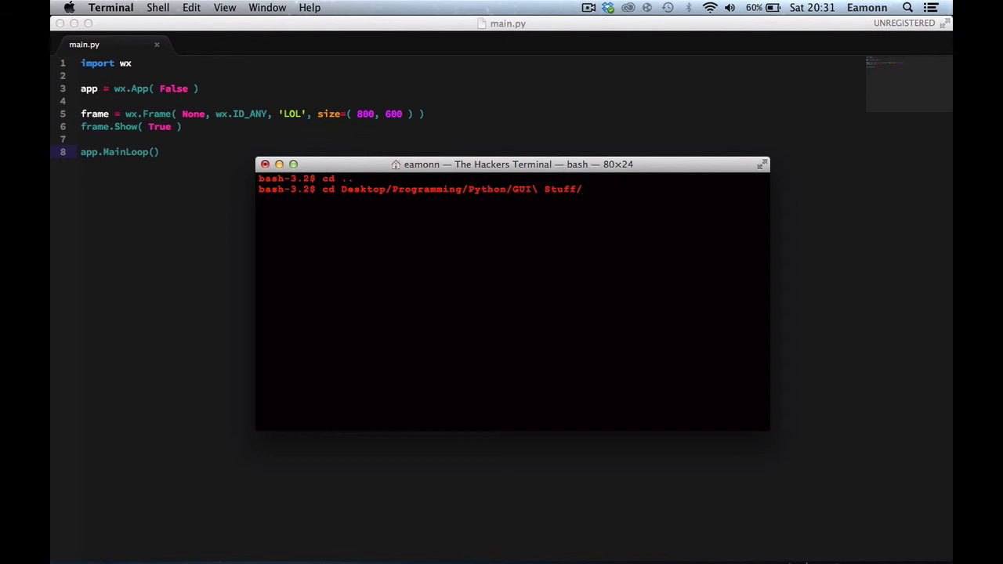
text(wxPython/)
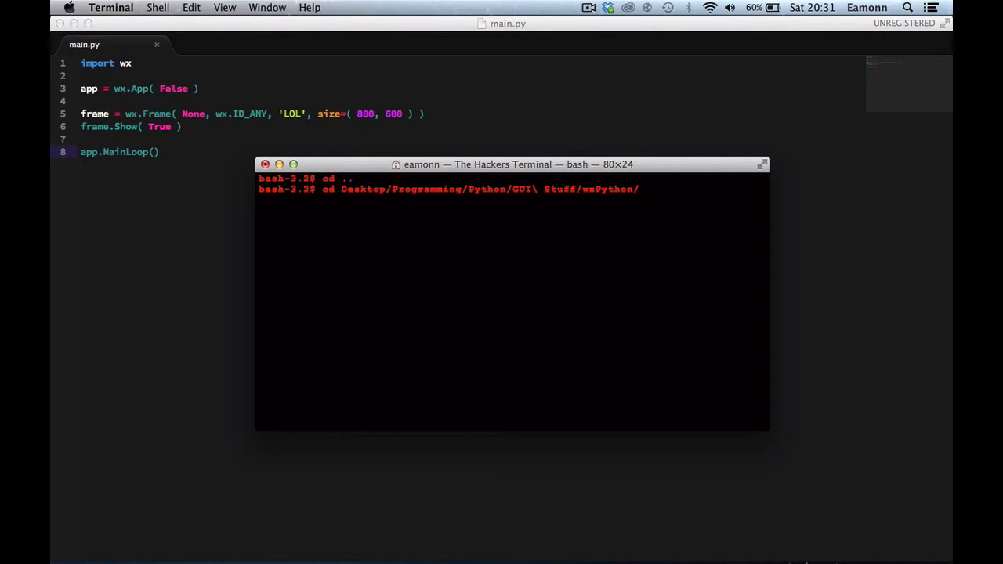
key(Return)
text(cd Tutorials)
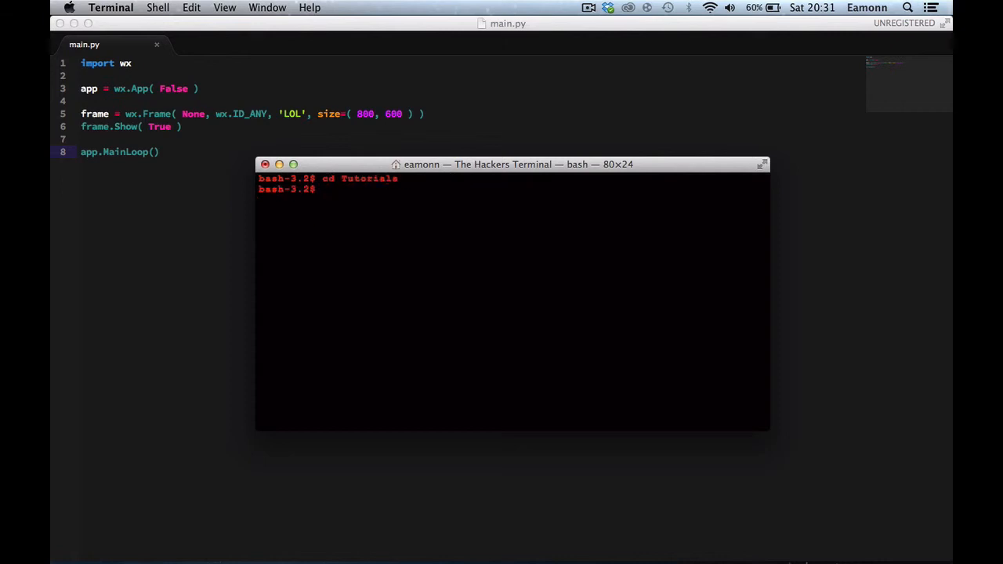
text(python)
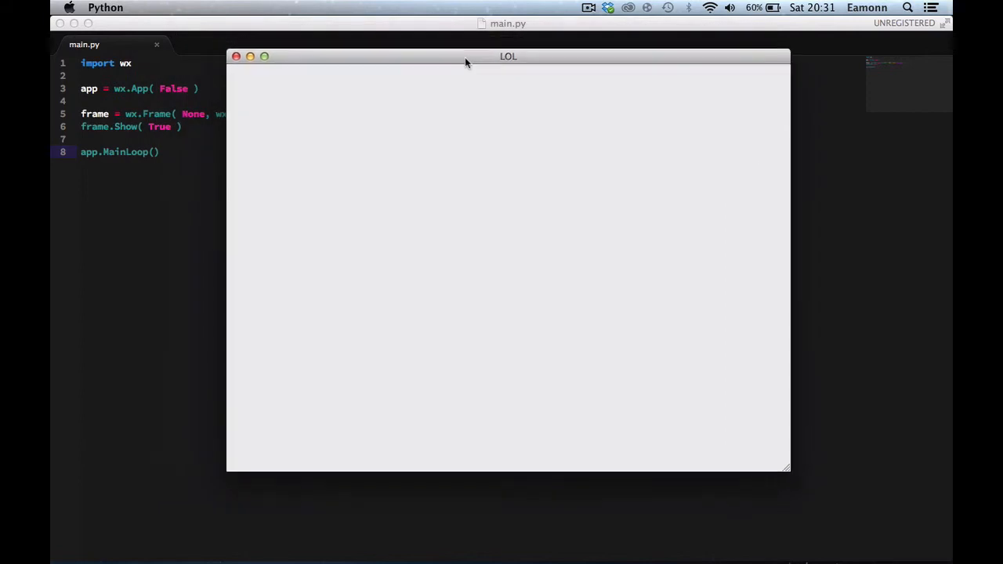
Drag the LOL window to two new positions, then close it
drag(508, 56, 541, 69)
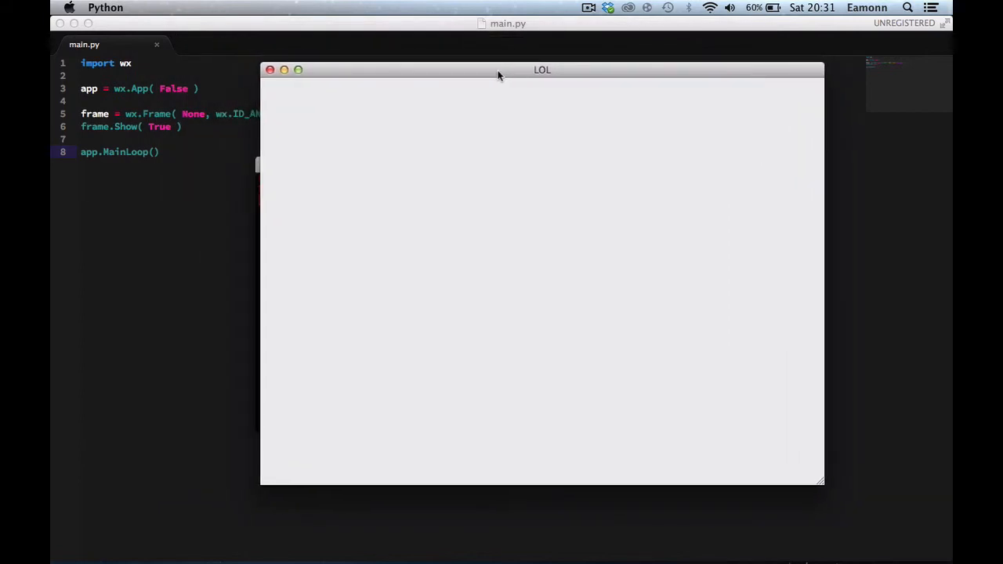
drag(542, 70, 332, 22)
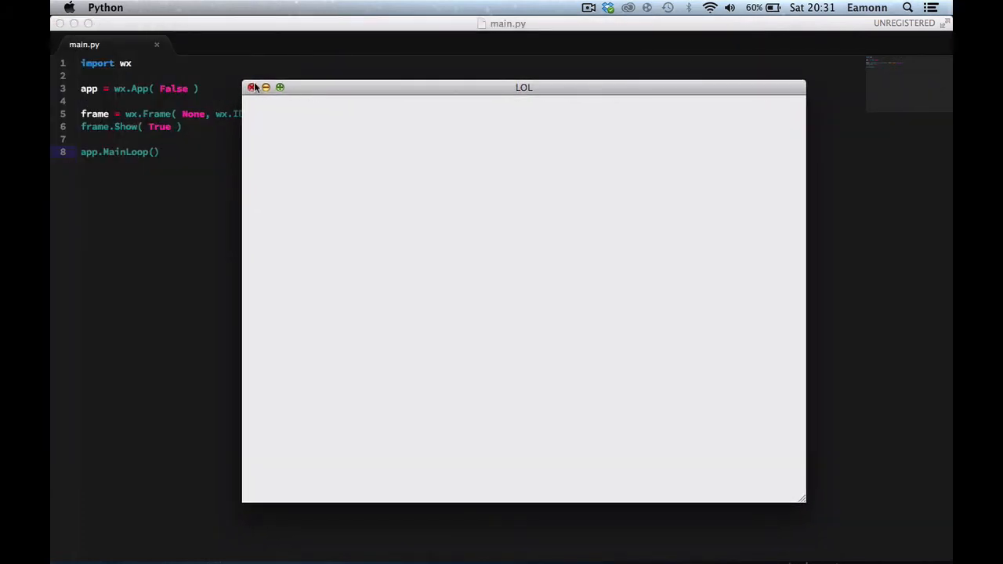
click(251, 87)
text(fra)
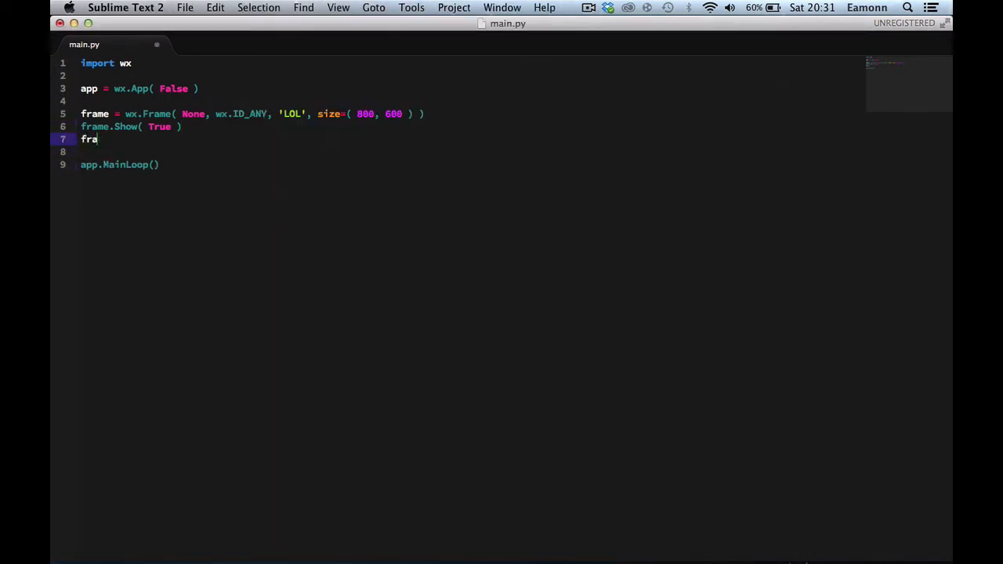
Type frame.Center() on the line after frame.Show( True )
text(me.Cente)
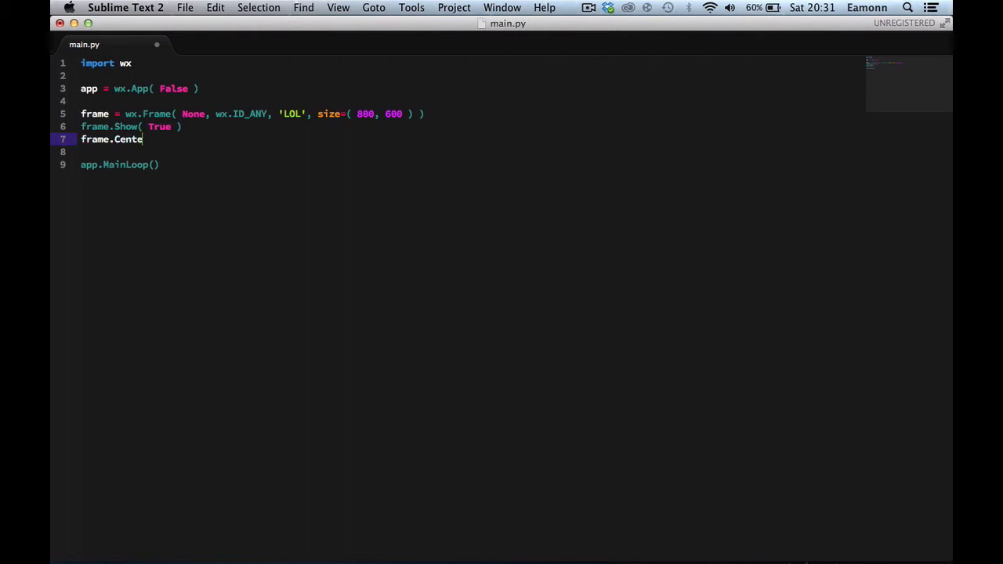
text(r())
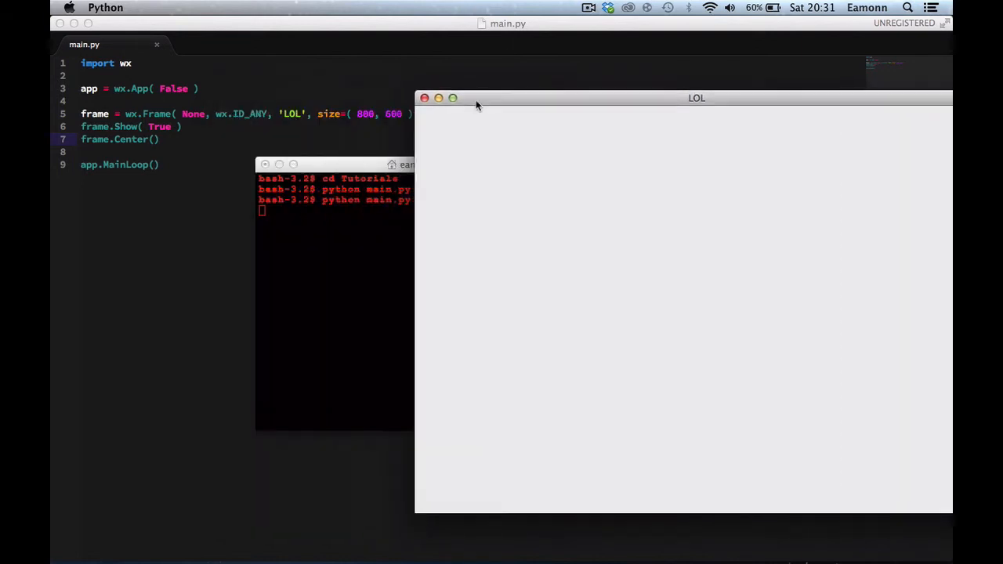
Move the rerun LOL window, shrink it from the corner, move it again, and close it
drag(697, 98, 523, 84)
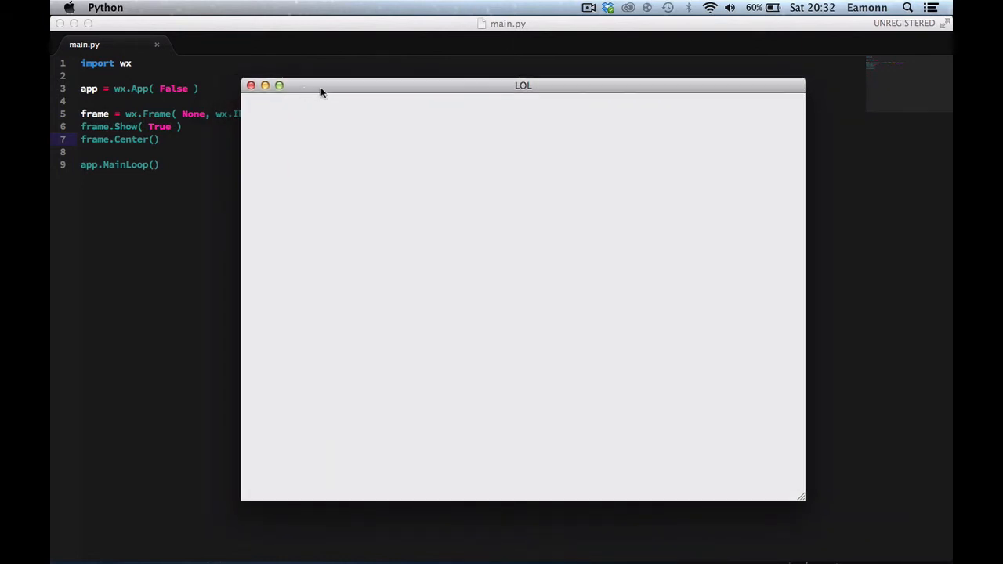
mouse_move(265, 86)
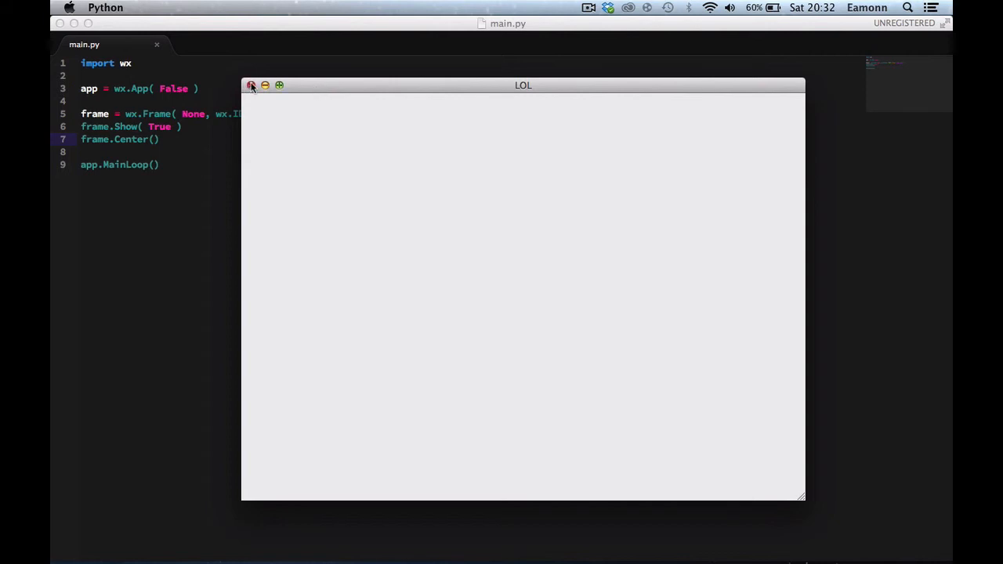
mouse_move(505, 266)
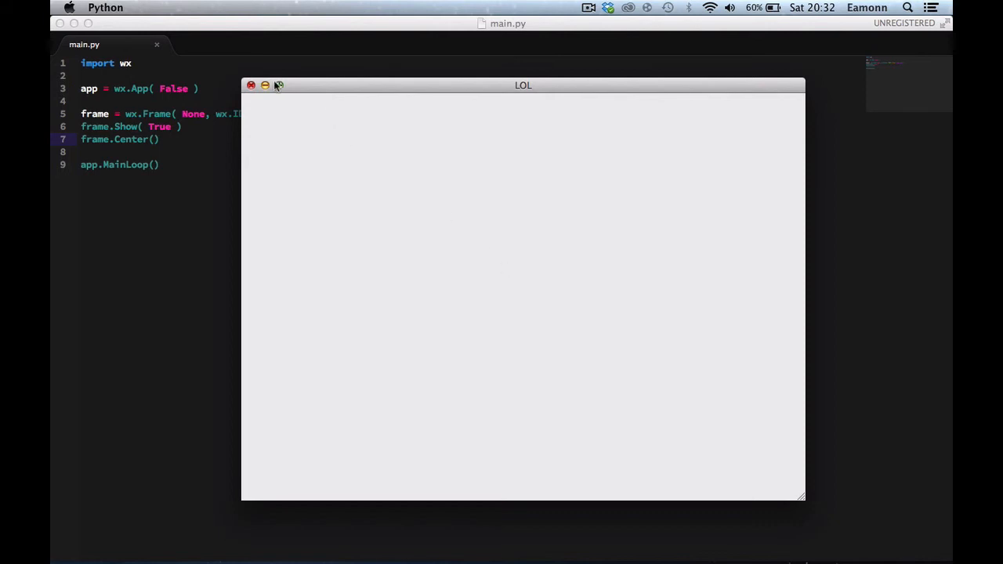
drag(805, 499, 841, 436)
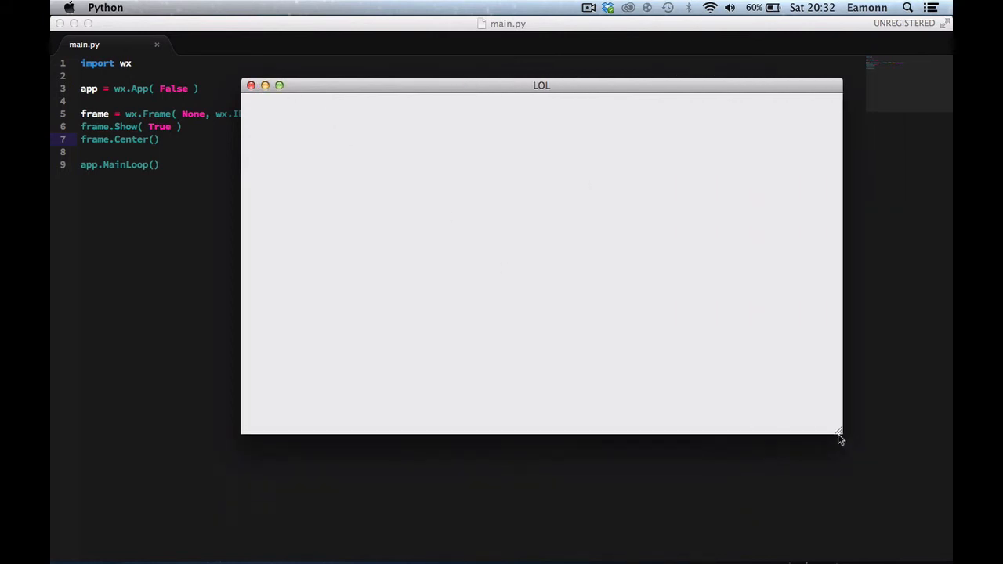
drag(841, 437, 689, 396)
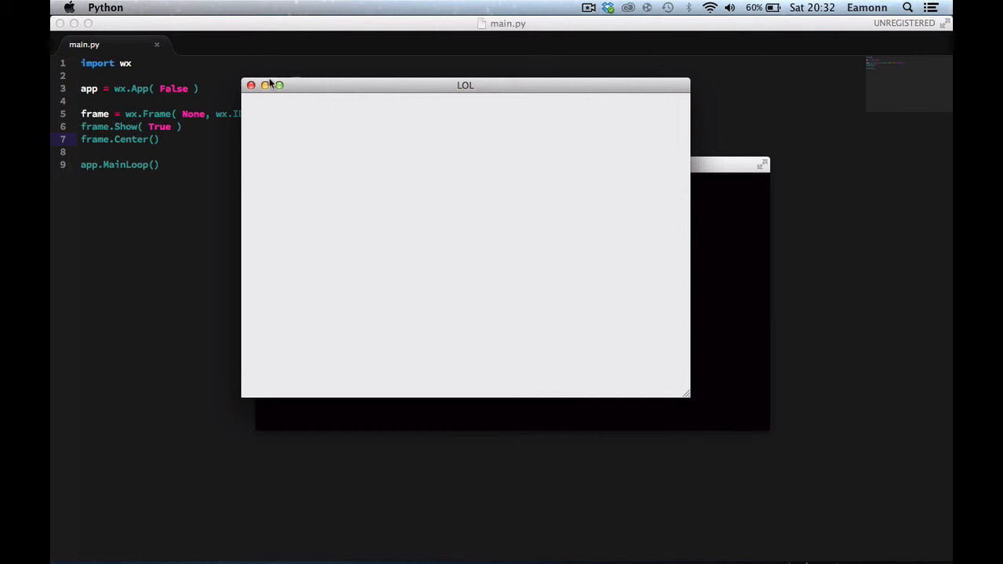
mouse_move(279, 85)
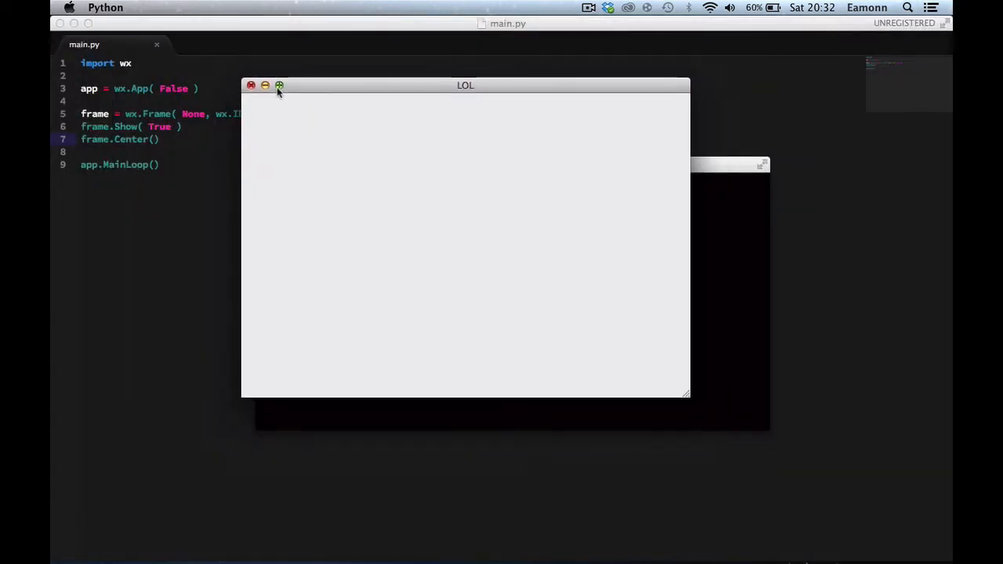
drag(466, 85, 563, 94)
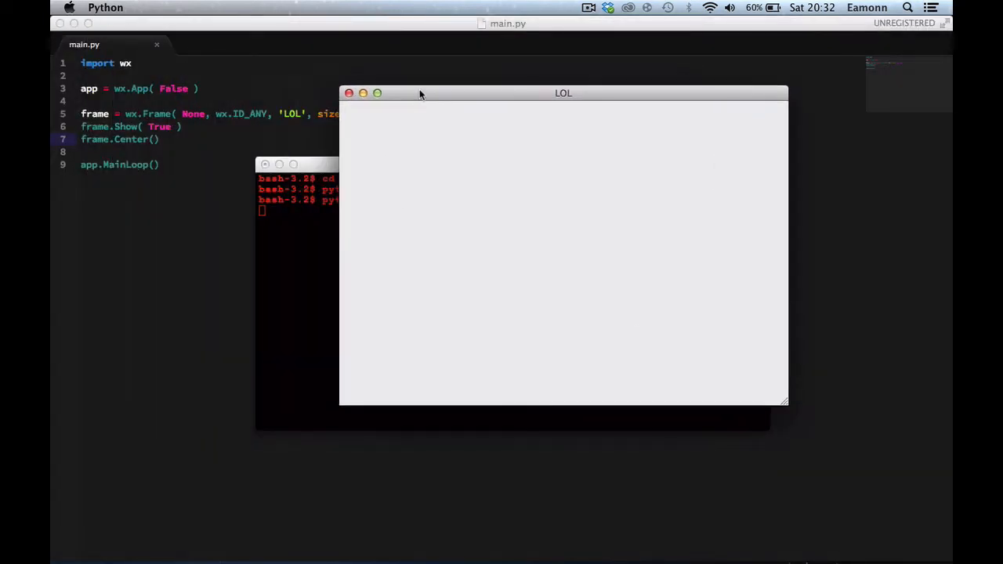
drag(564, 93, 510, 118)
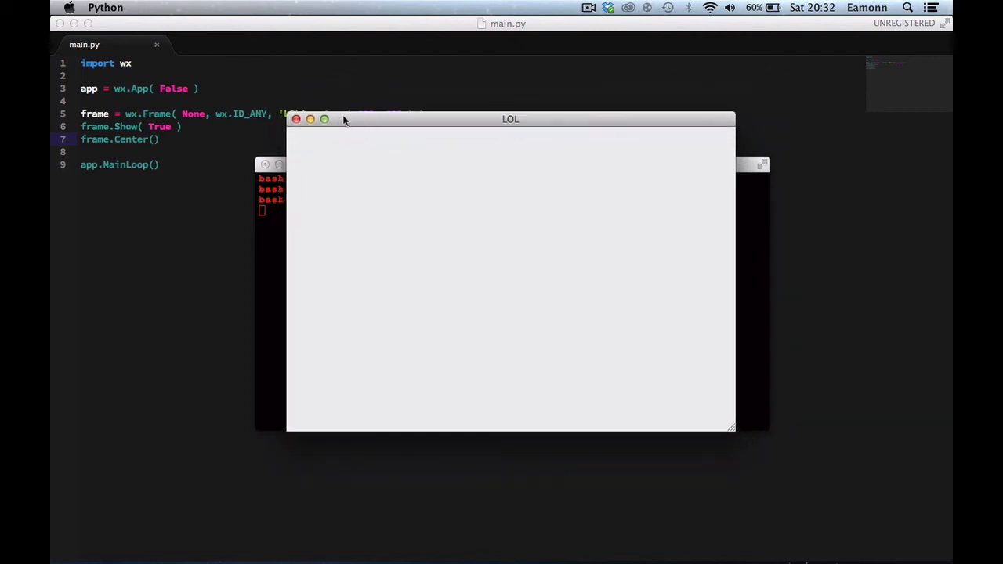
click(295, 119)
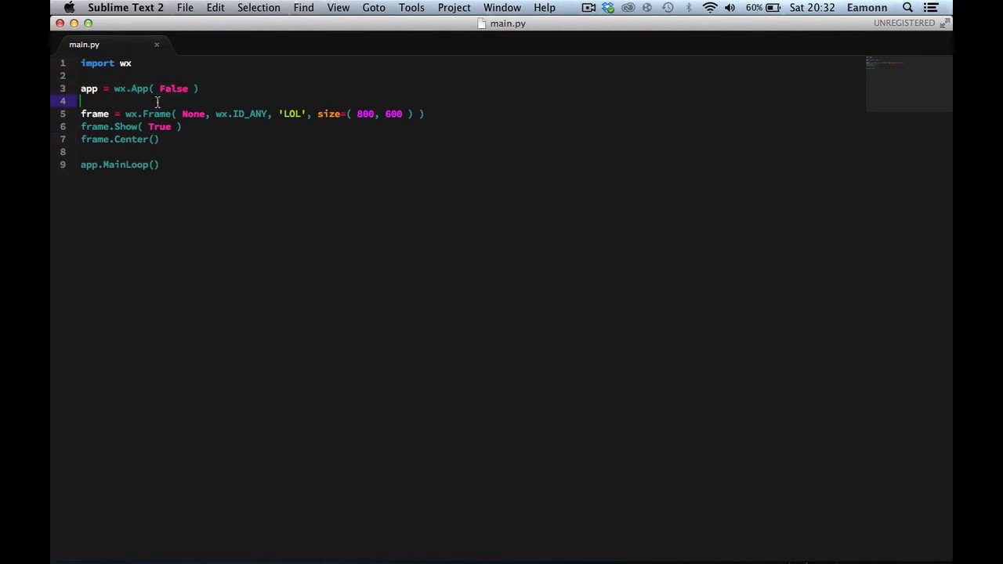
double_click(173, 89)
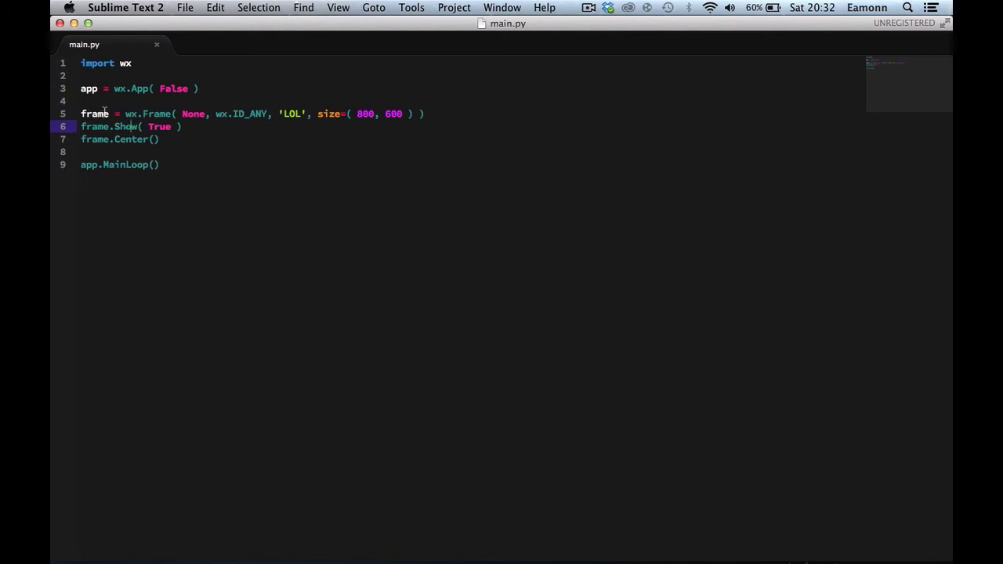
click(102, 101)
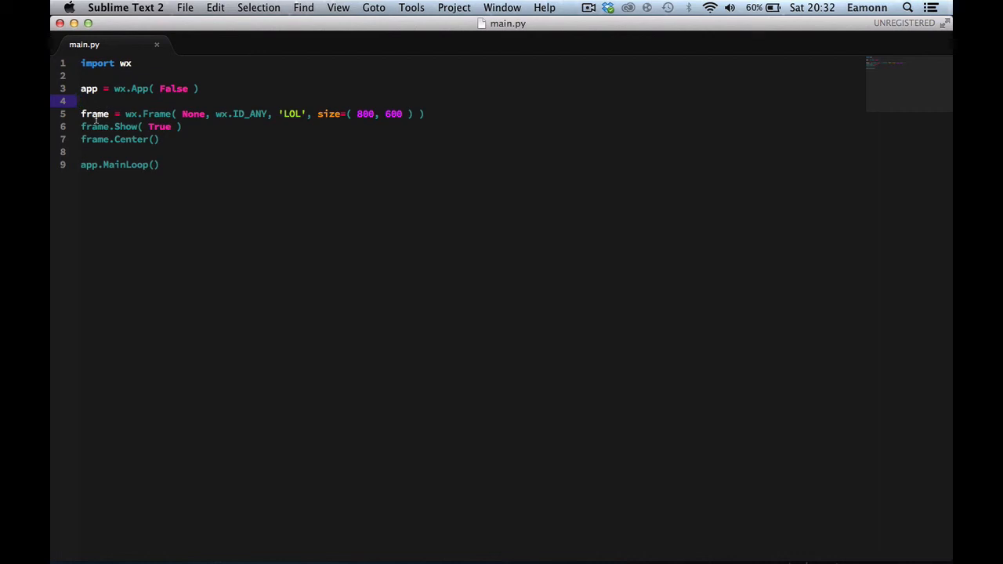
double_click(155, 114)
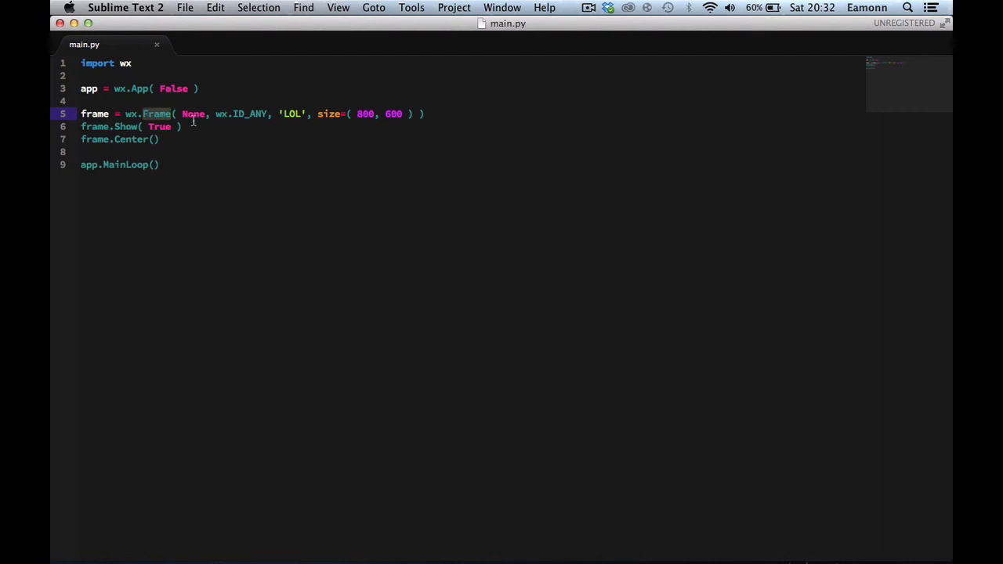
double_click(193, 113)
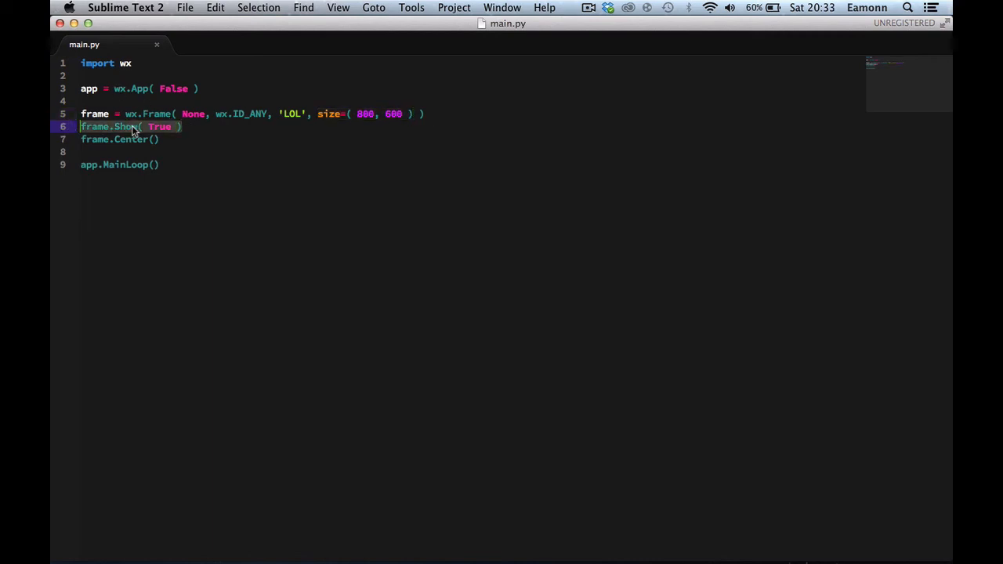
click(119, 165)
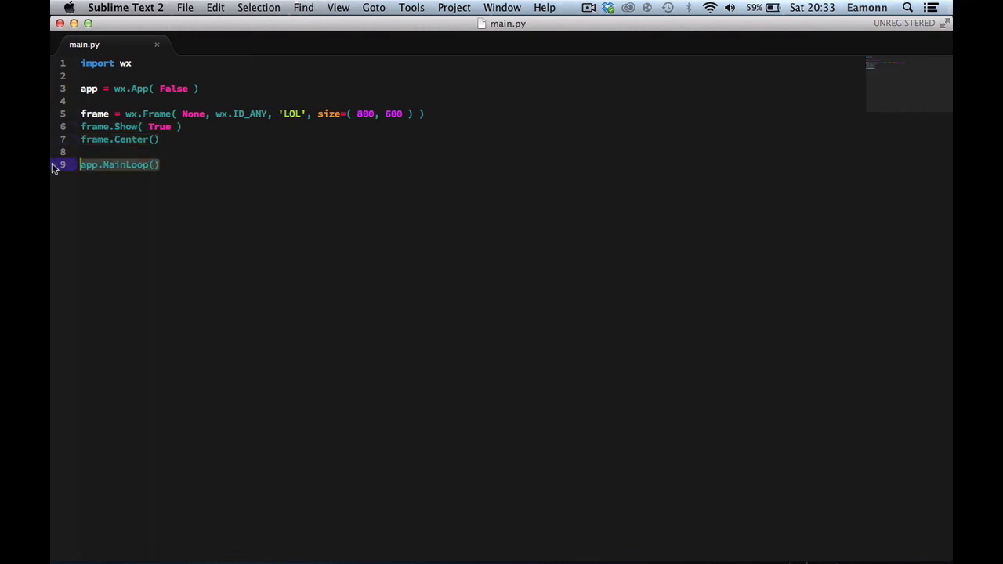
click(167, 152)
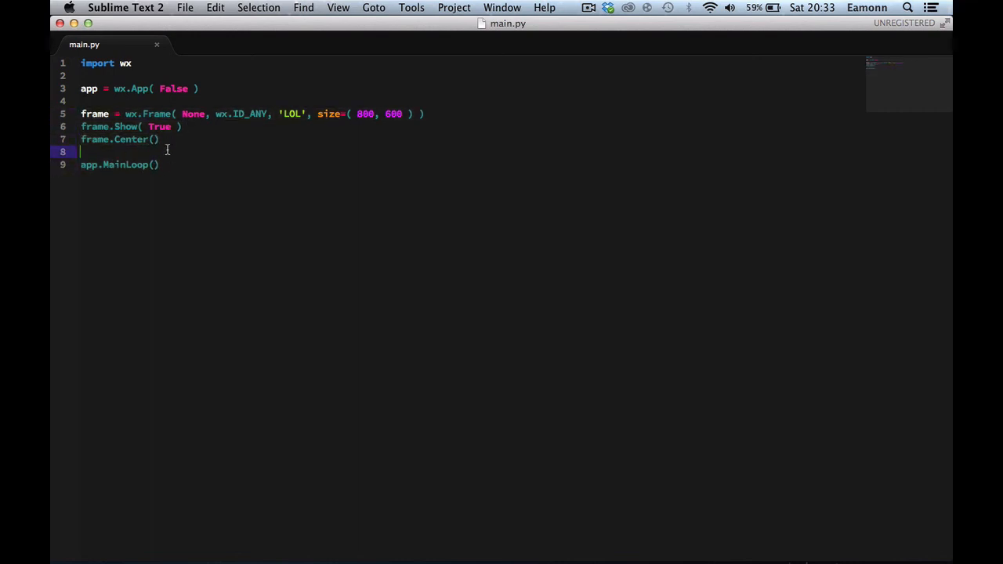
click(192, 88)
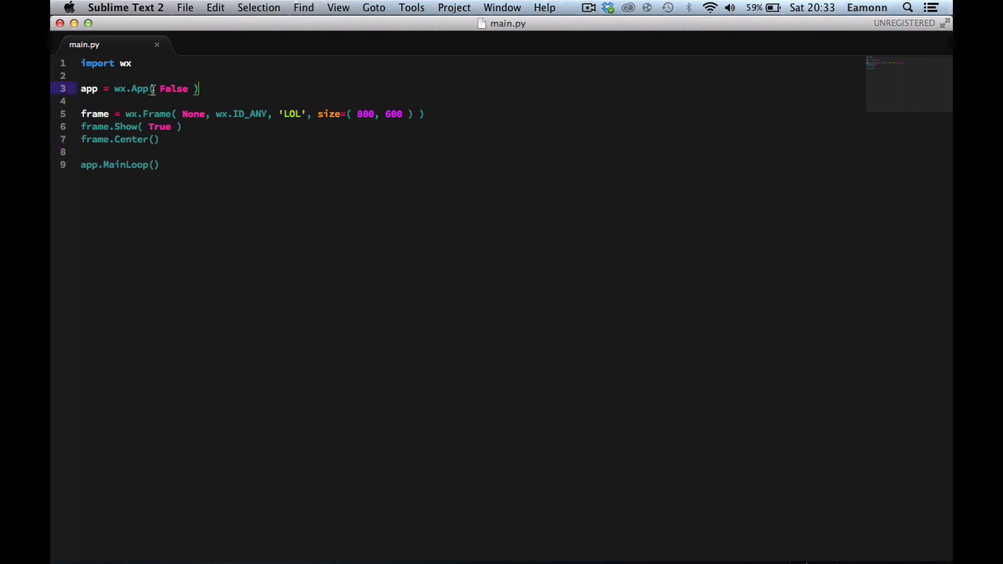